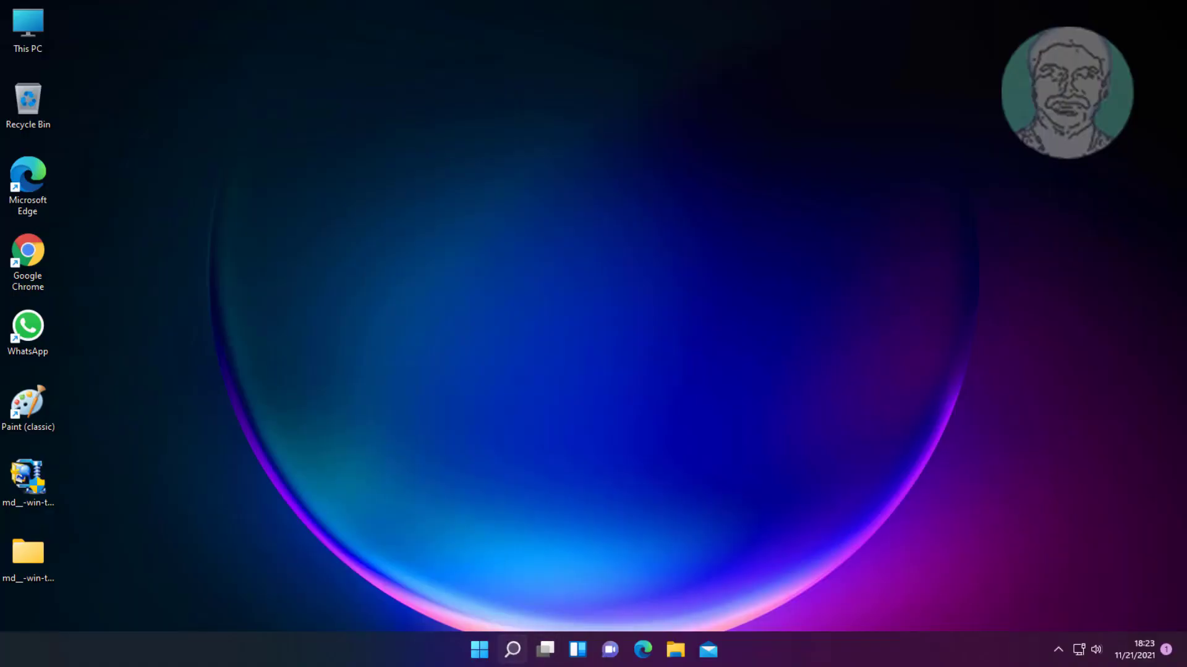
# Step: Search Windows for 'main' to surface the main.cpl Control panel item
pyautogui.click(512, 650)
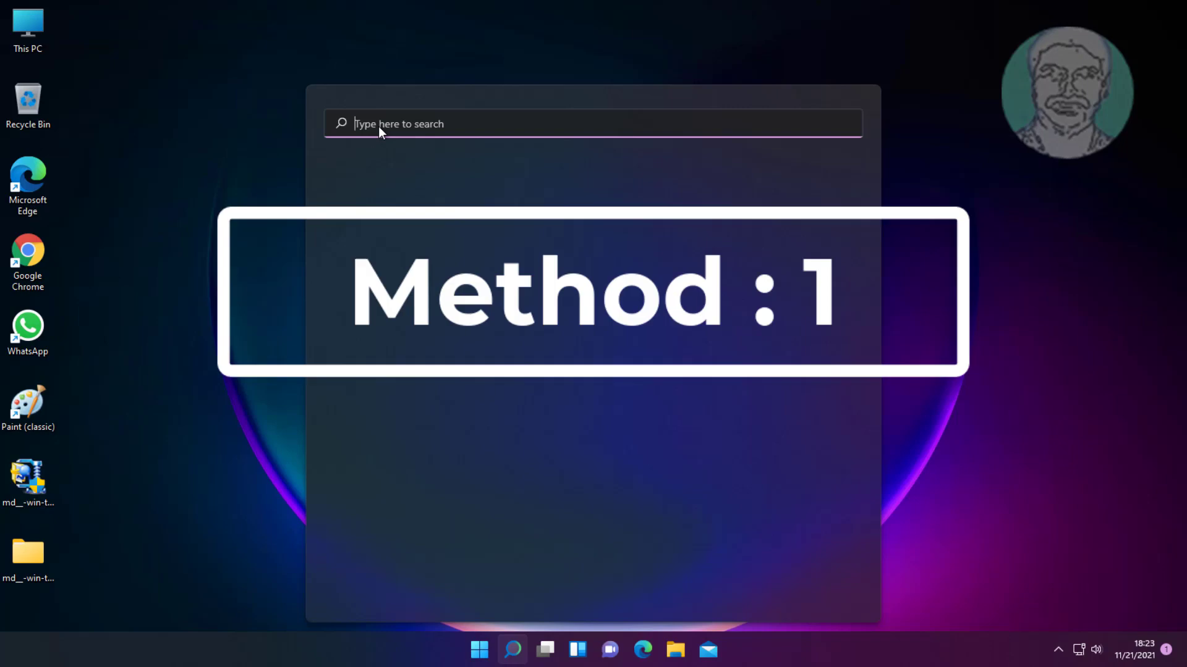
pyautogui.write('main.cpl')
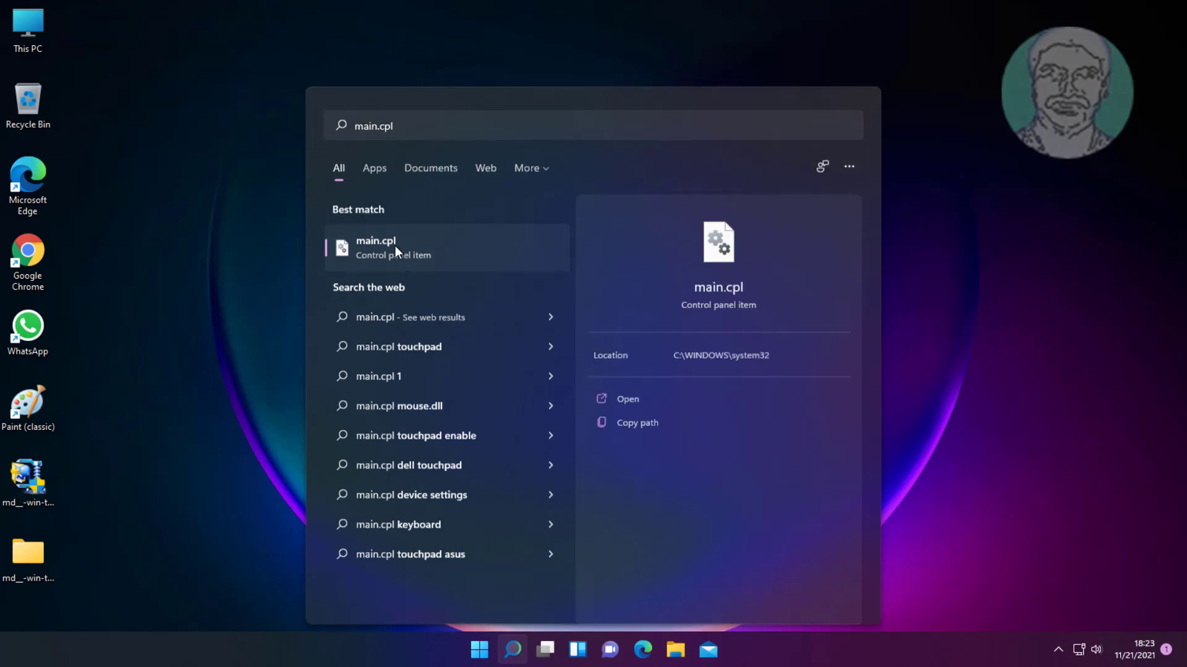
# Step: Open main.cpl, nudge the double-click speed slider slightly toward Slow, and confirm with OK
pyautogui.click(393, 247)
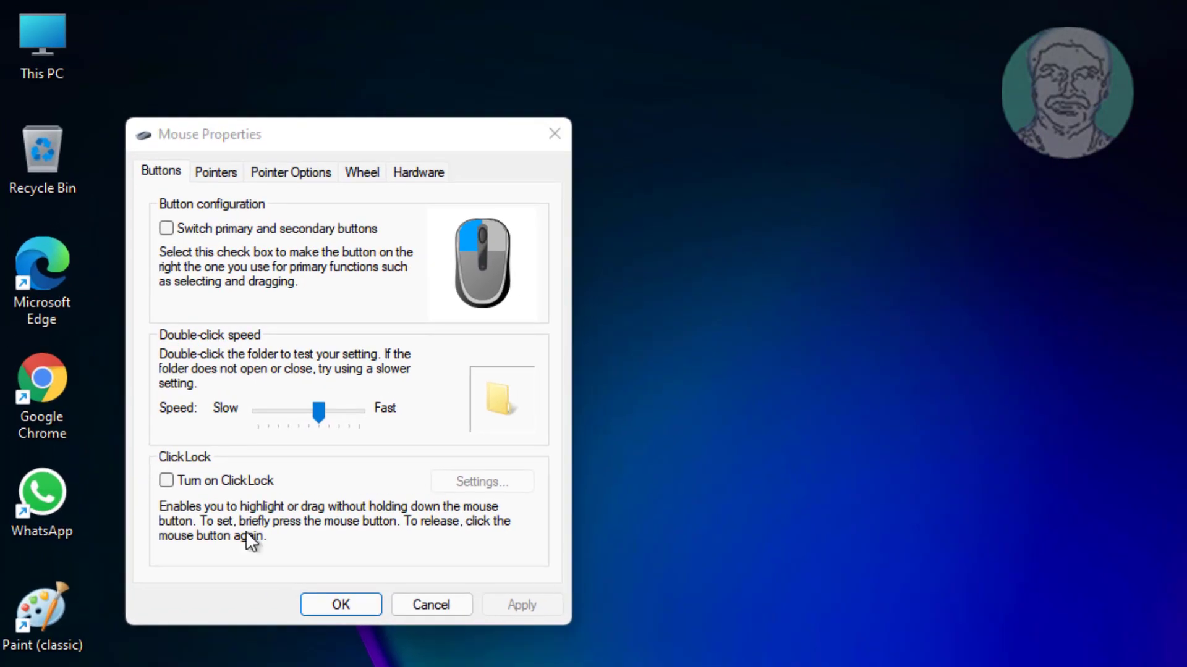
pyautogui.moveTo(265, 446)
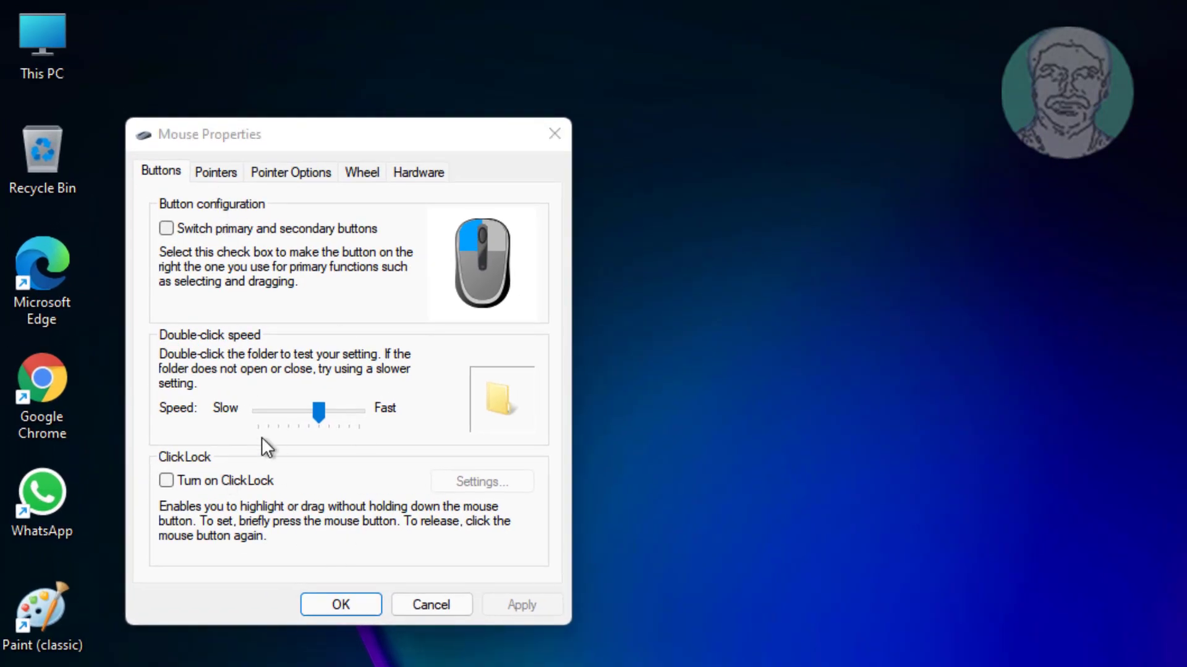
pyautogui.moveTo(317, 412); pyautogui.dragTo(317, 412)
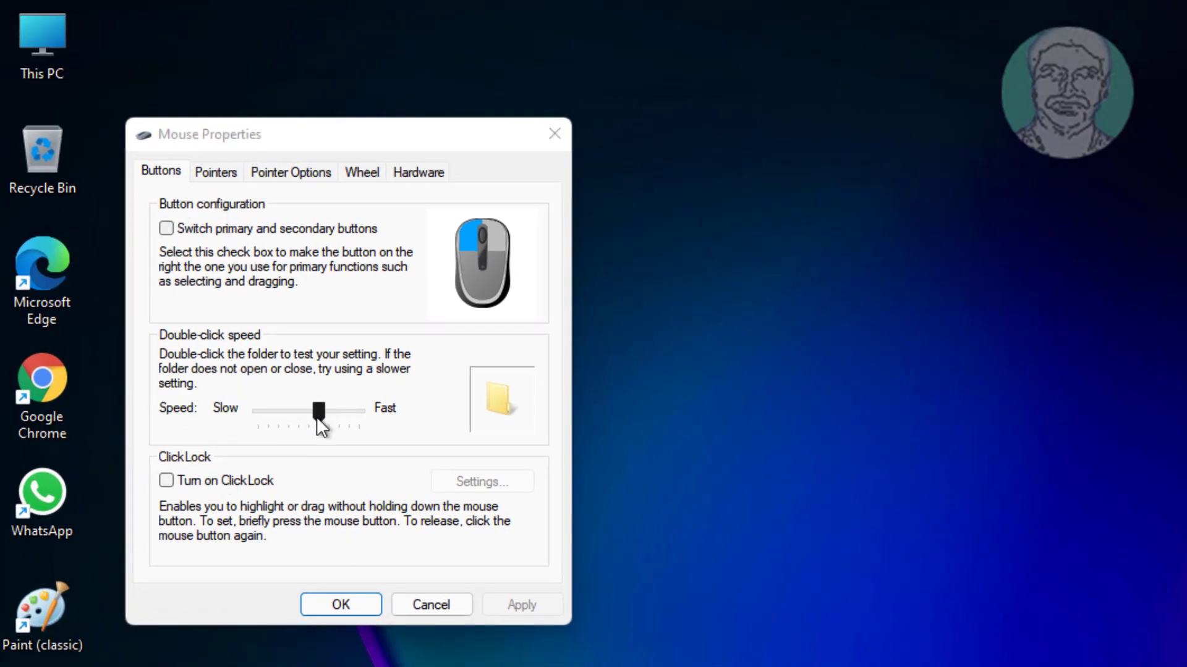
pyautogui.click(318, 411)
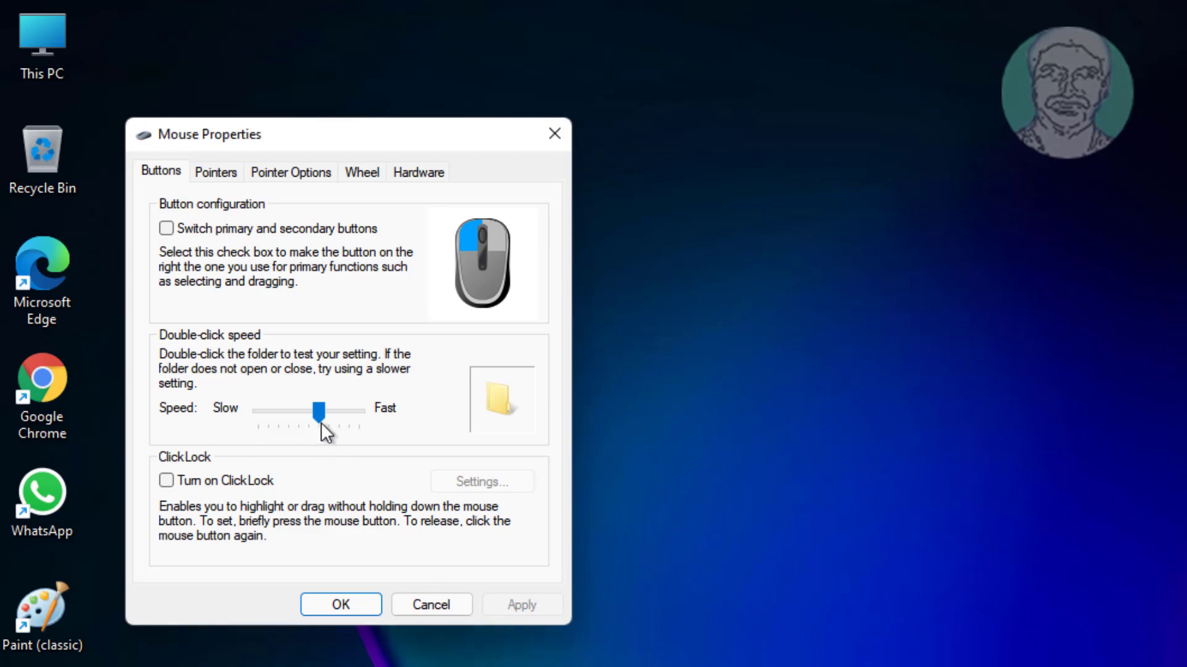
pyautogui.moveTo(318, 412); pyautogui.dragTo(310, 412)
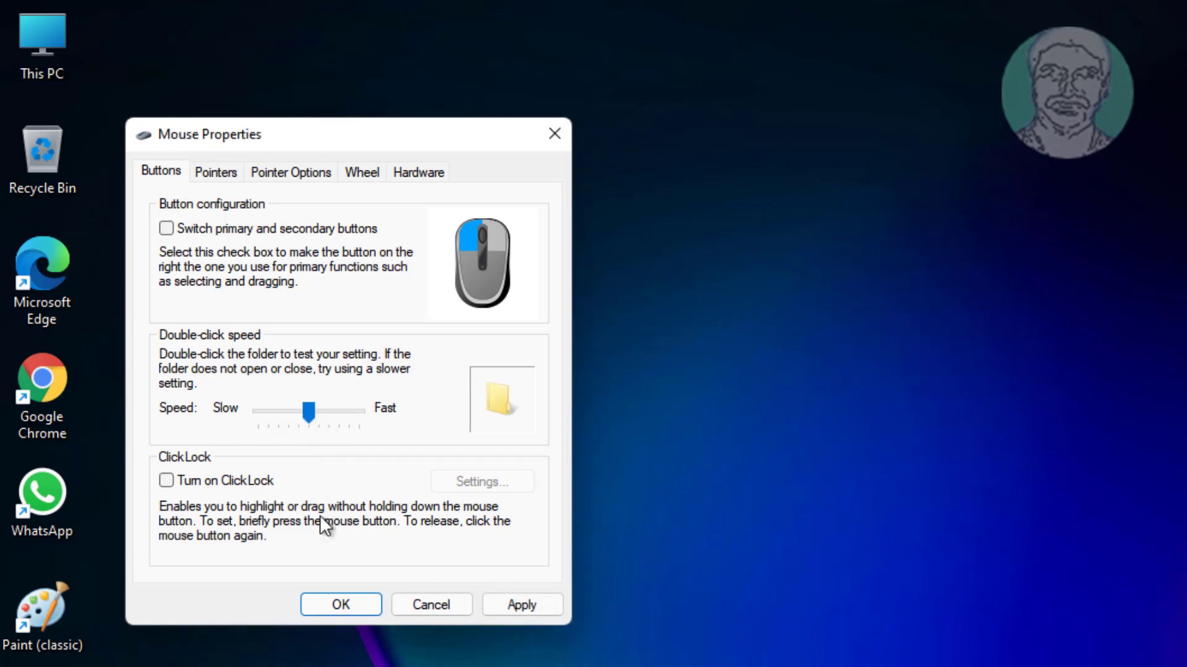
pyautogui.moveTo(261, 425)
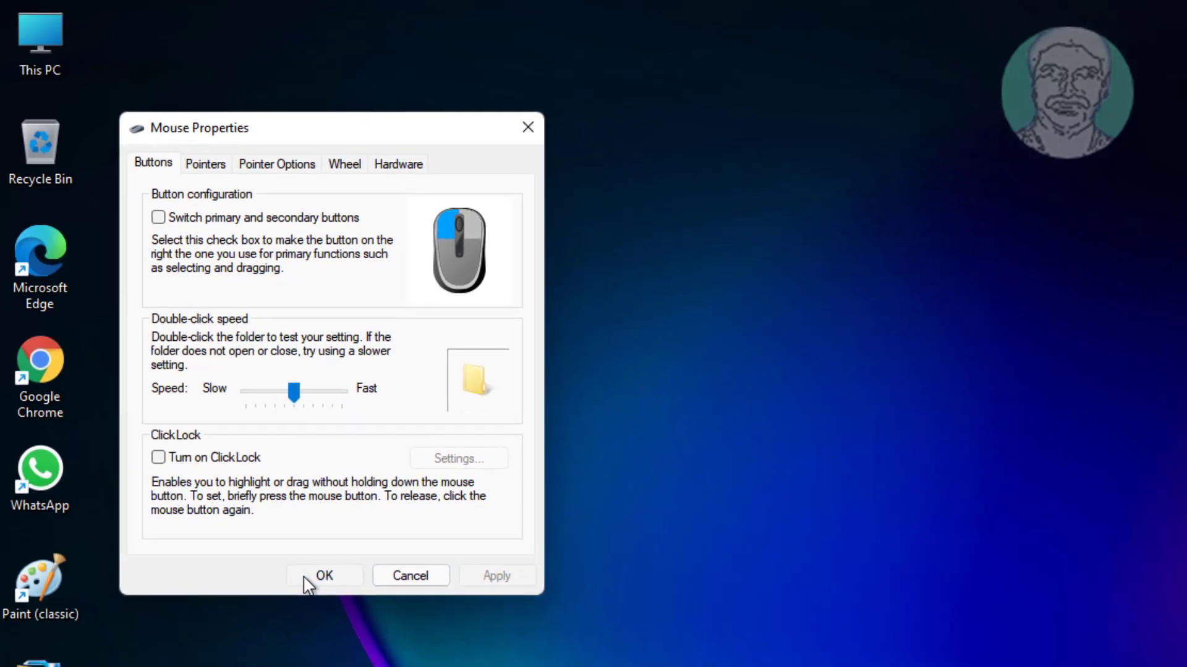
pyautogui.click(323, 576)
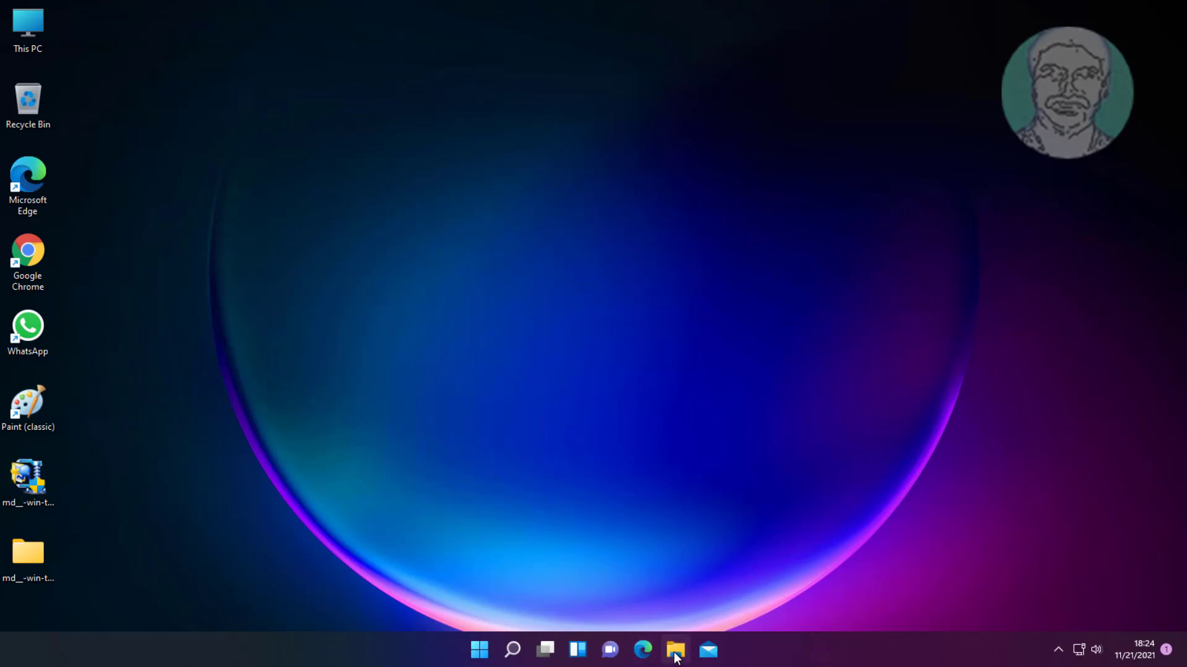
pyautogui.click(674, 649)
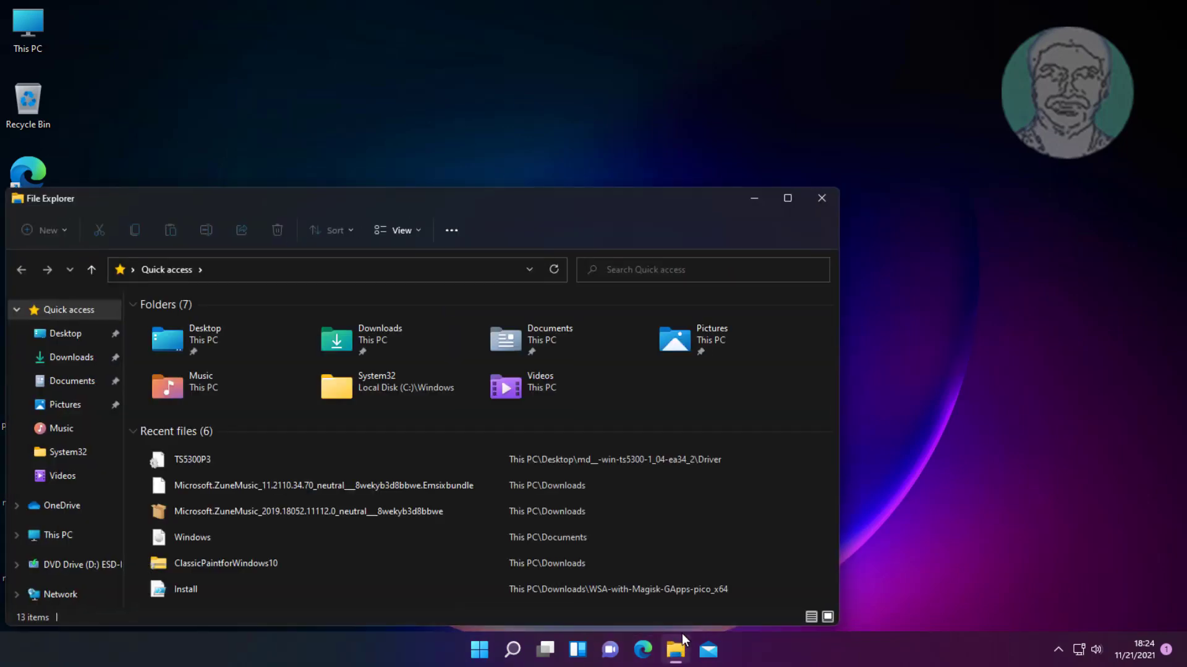
pyautogui.moveTo(452, 230)
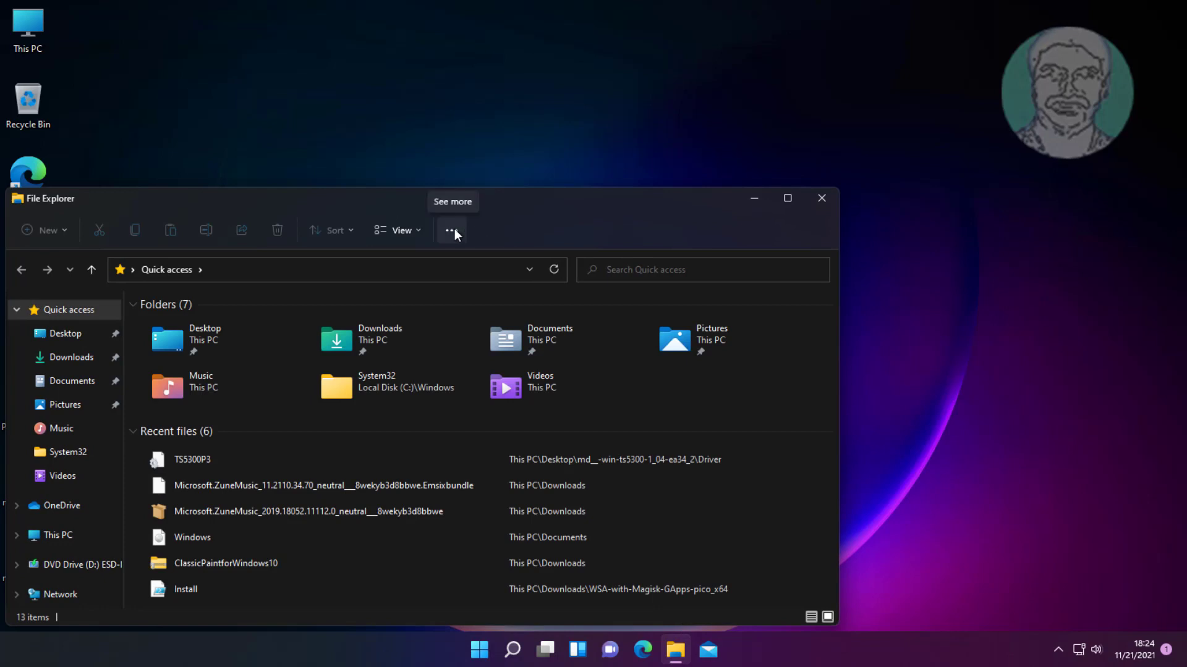
pyautogui.click(451, 229)
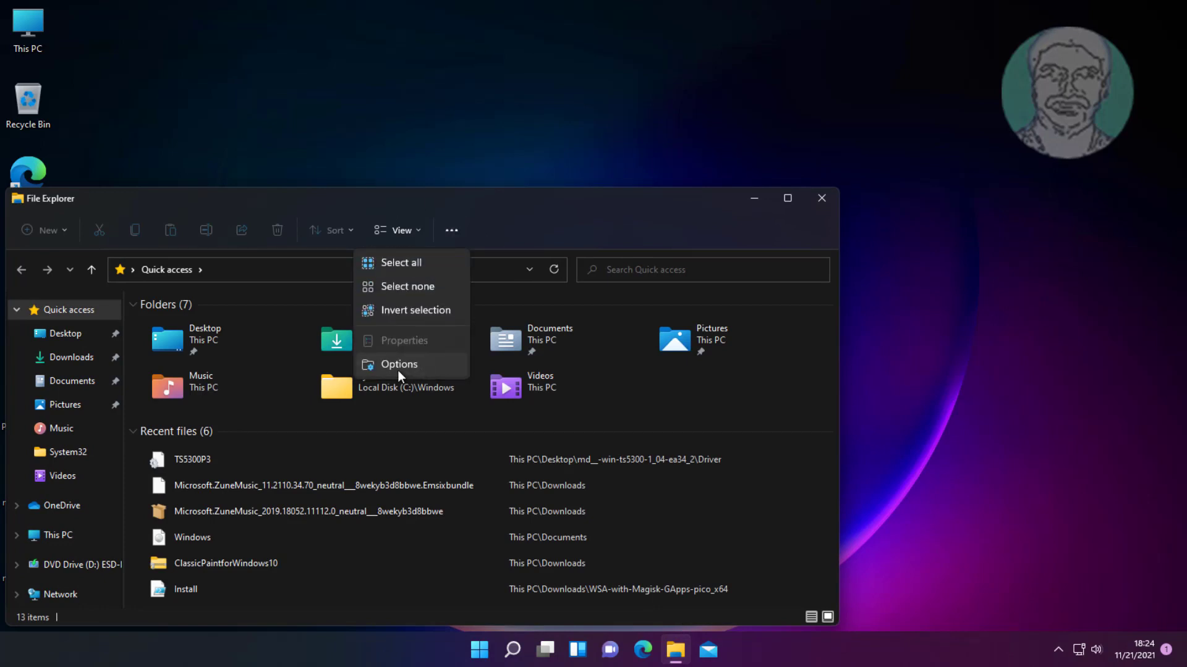
pyautogui.click(398, 364)
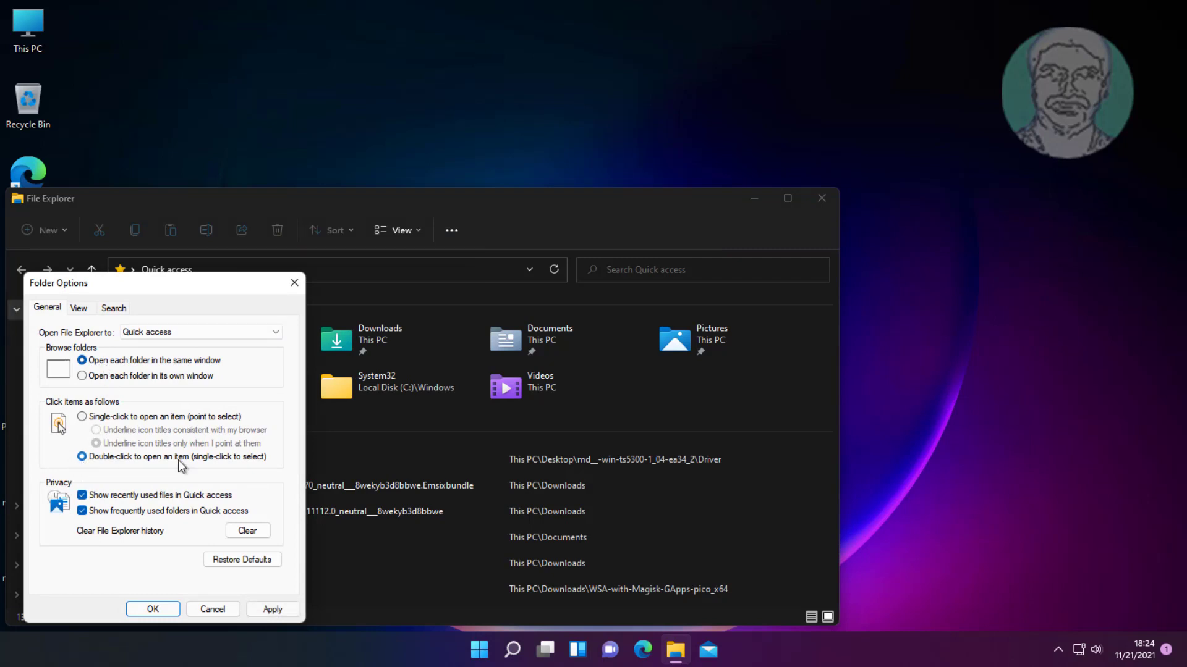
pyautogui.moveTo(276, 462)
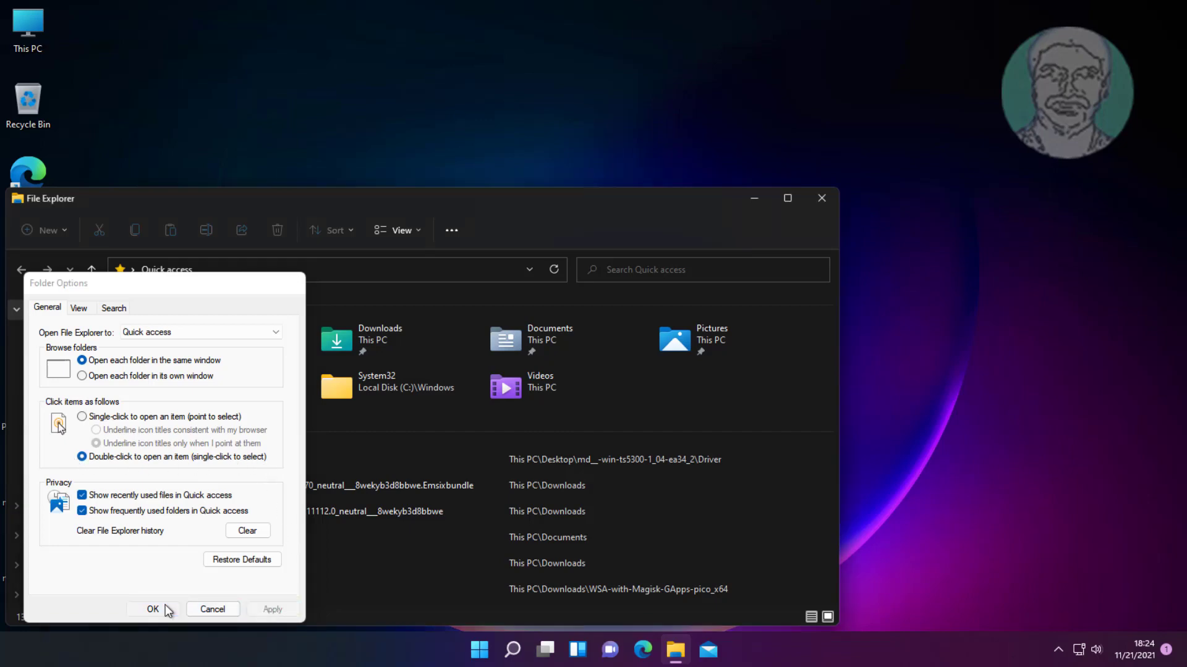
pyautogui.click(152, 610)
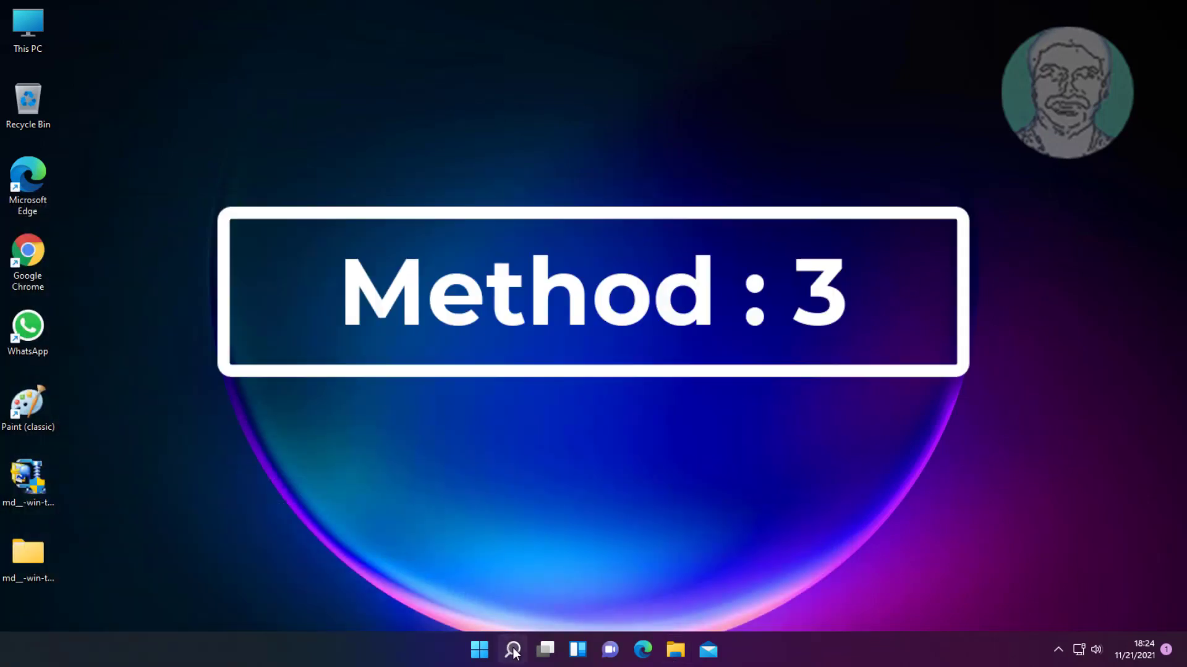
# Step: Search Windows for 'device Manager' to reach Device Manager
pyautogui.click(512, 650)
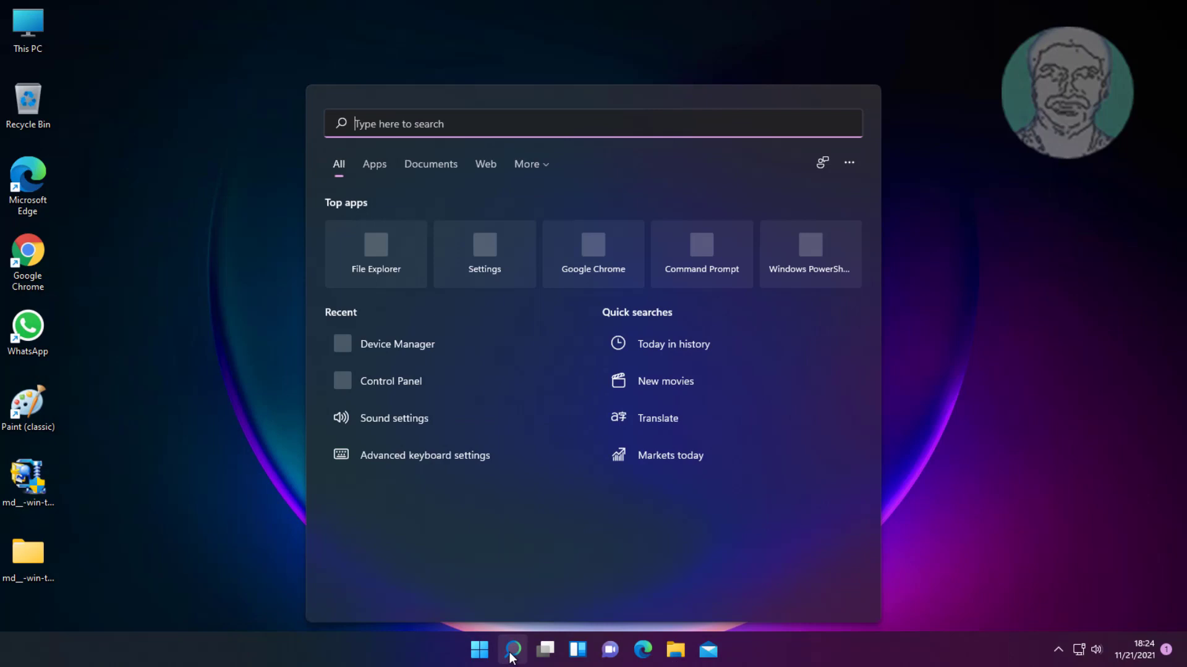
pyautogui.write('device Manager')
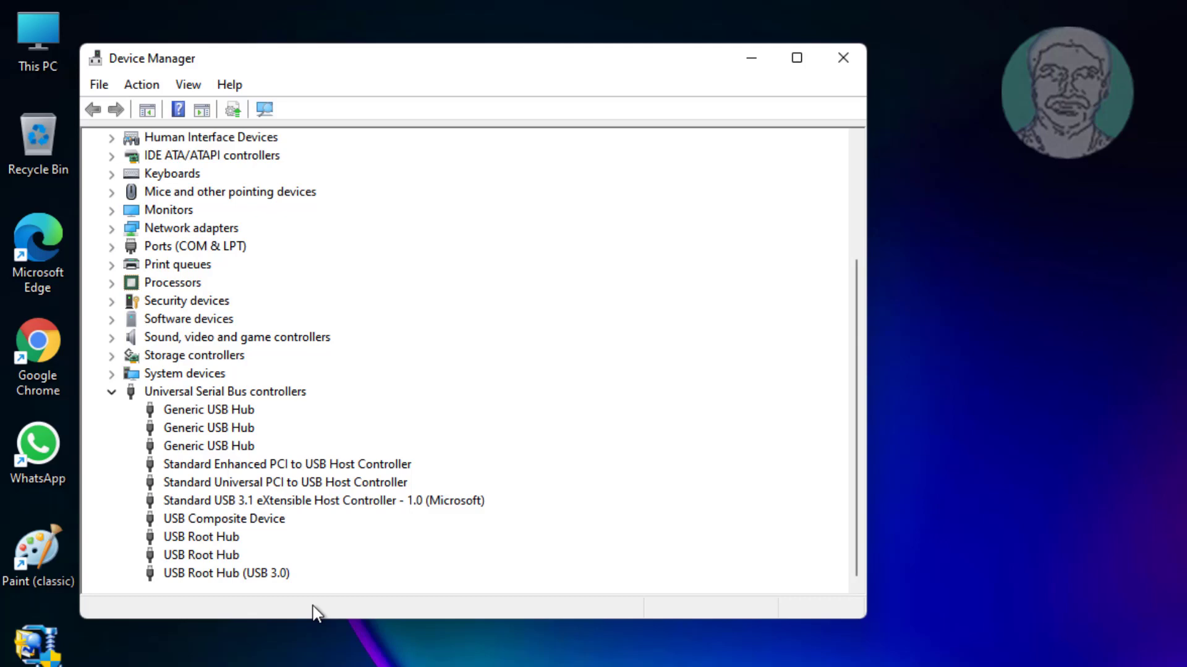
pyautogui.moveTo(261, 416)
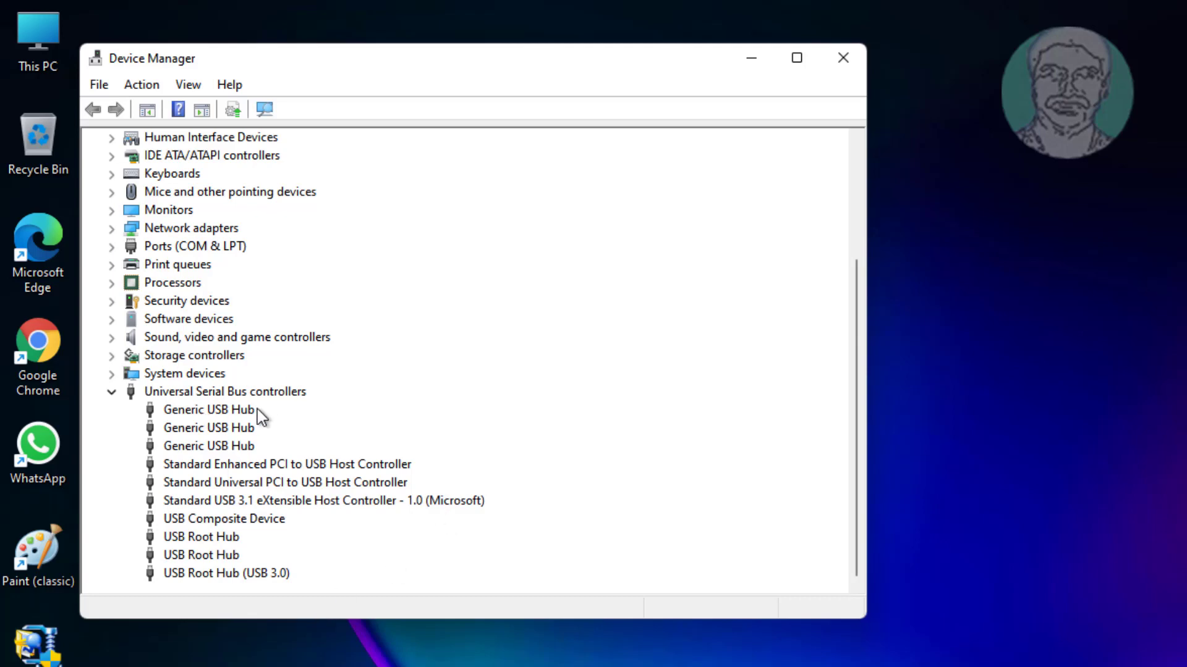
pyautogui.rightClick(208, 409)
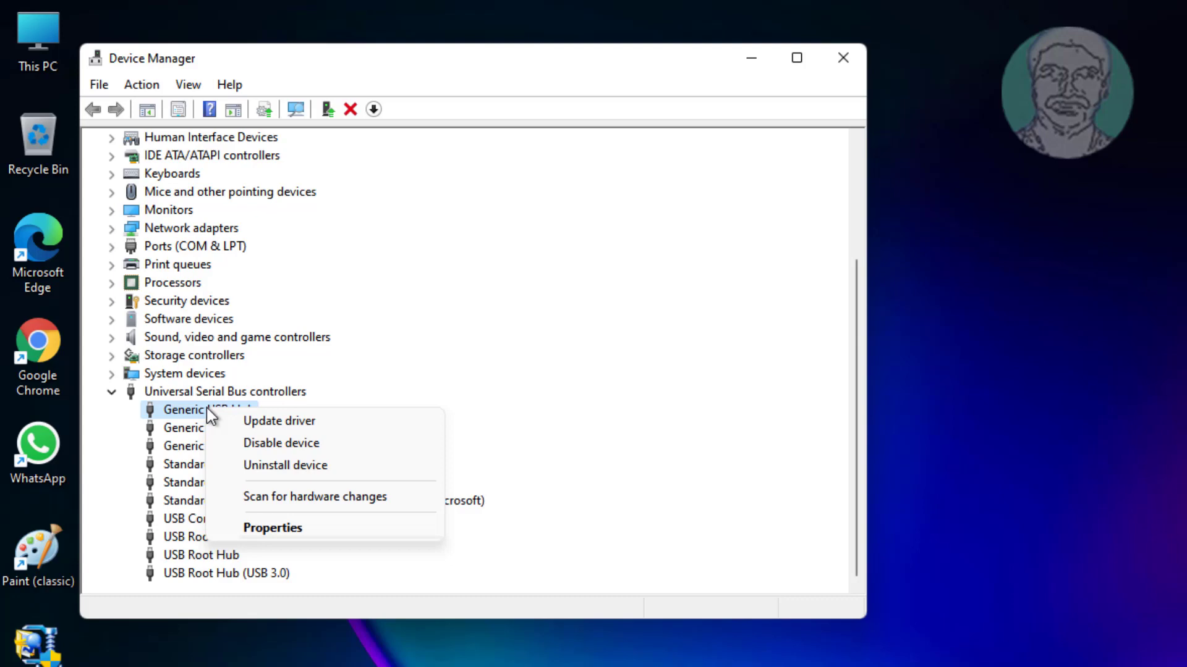
pyautogui.moveTo(291, 527)
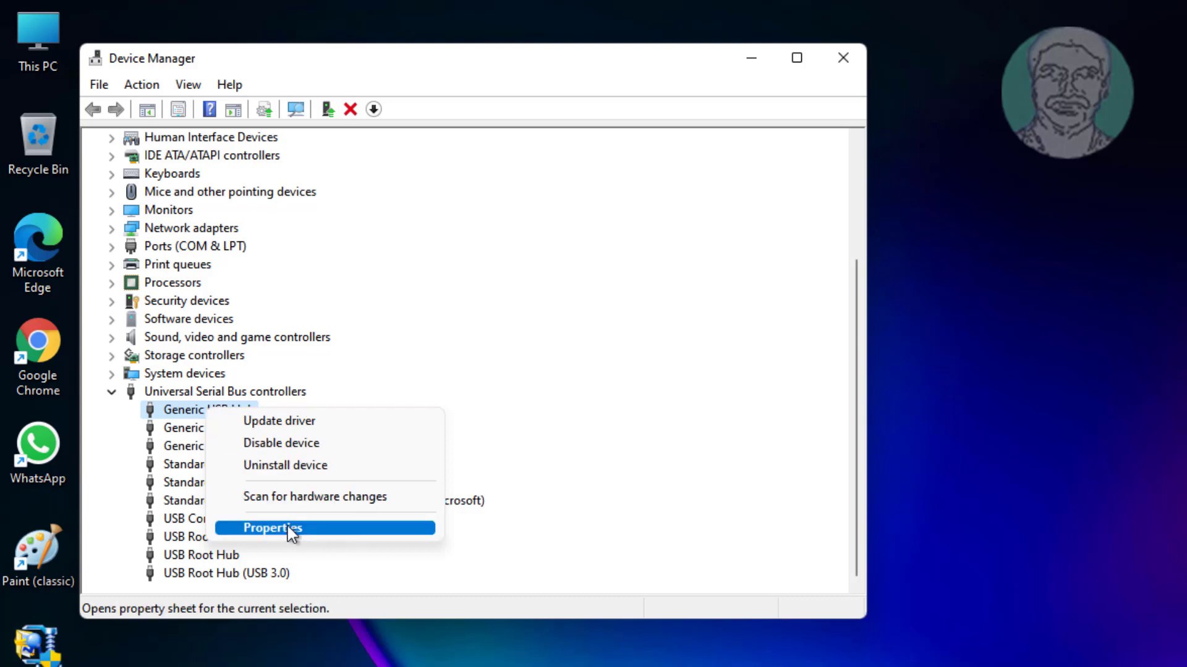
pyautogui.click(273, 527)
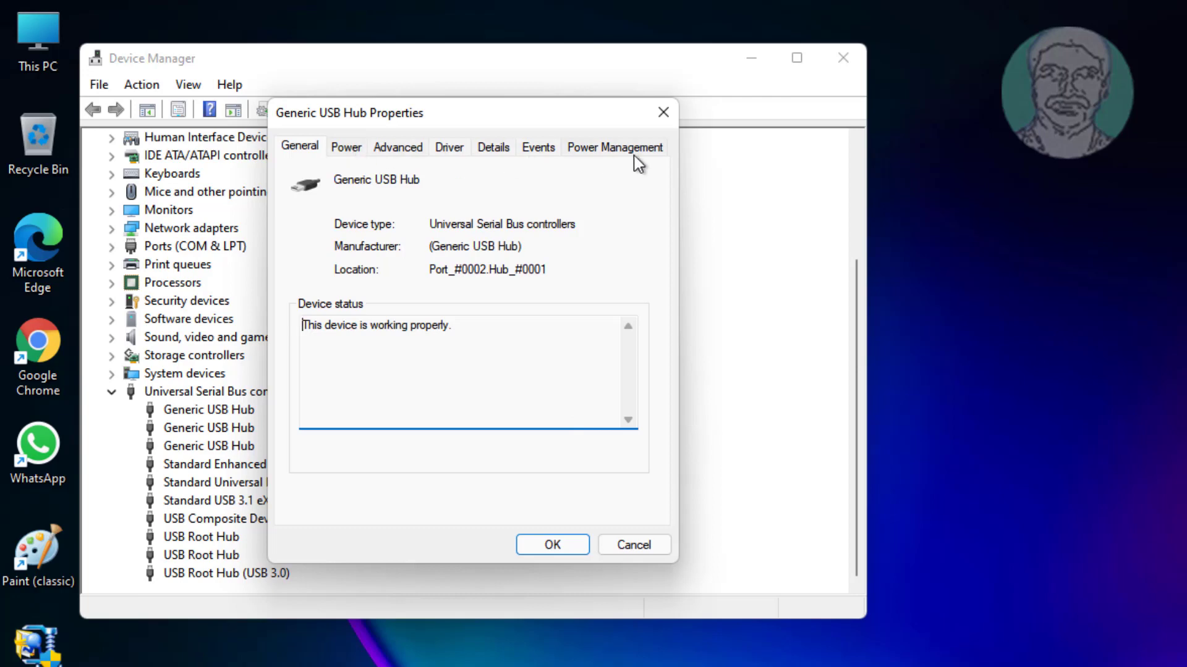
pyautogui.click(615, 146)
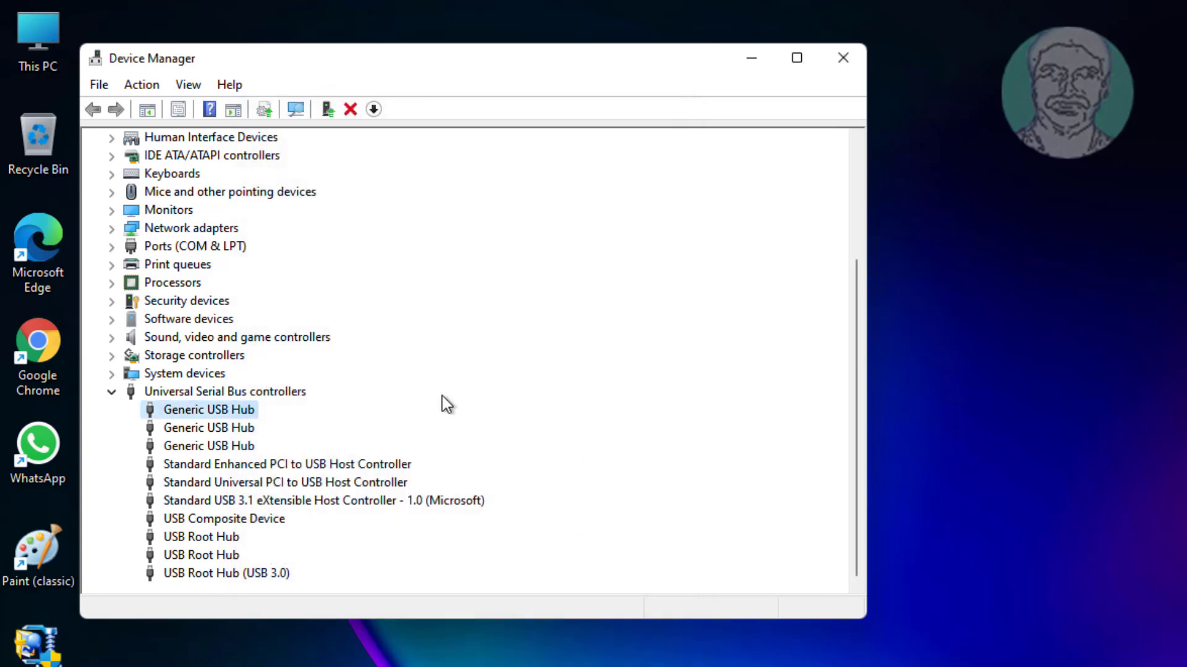
pyautogui.moveTo(249, 431)
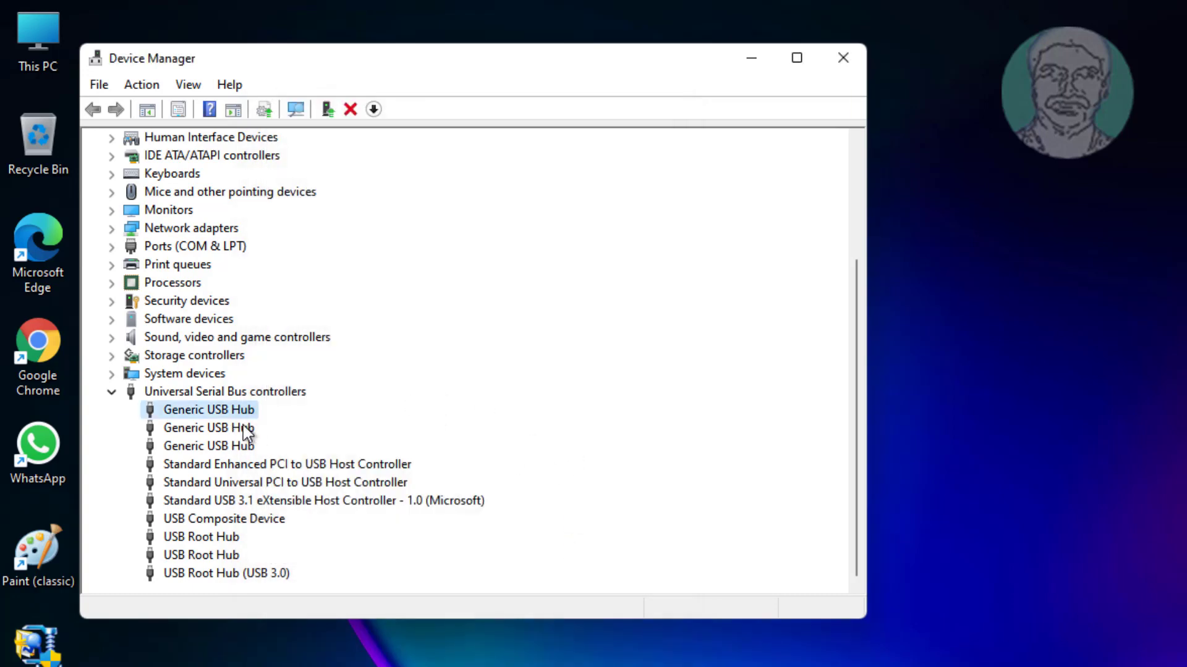
# Step: Uncheck 'Allow the computer to turn off this device to save power' for the second Generic USB Hub
pyautogui.click(208, 427)
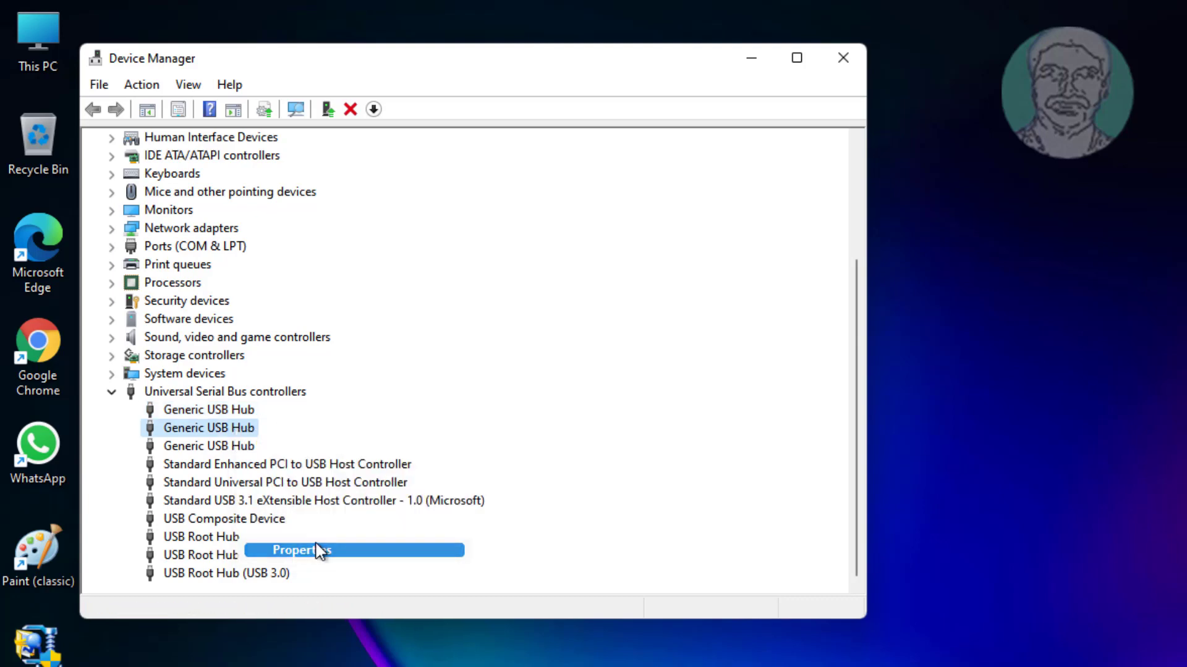
pyautogui.click(301, 550)
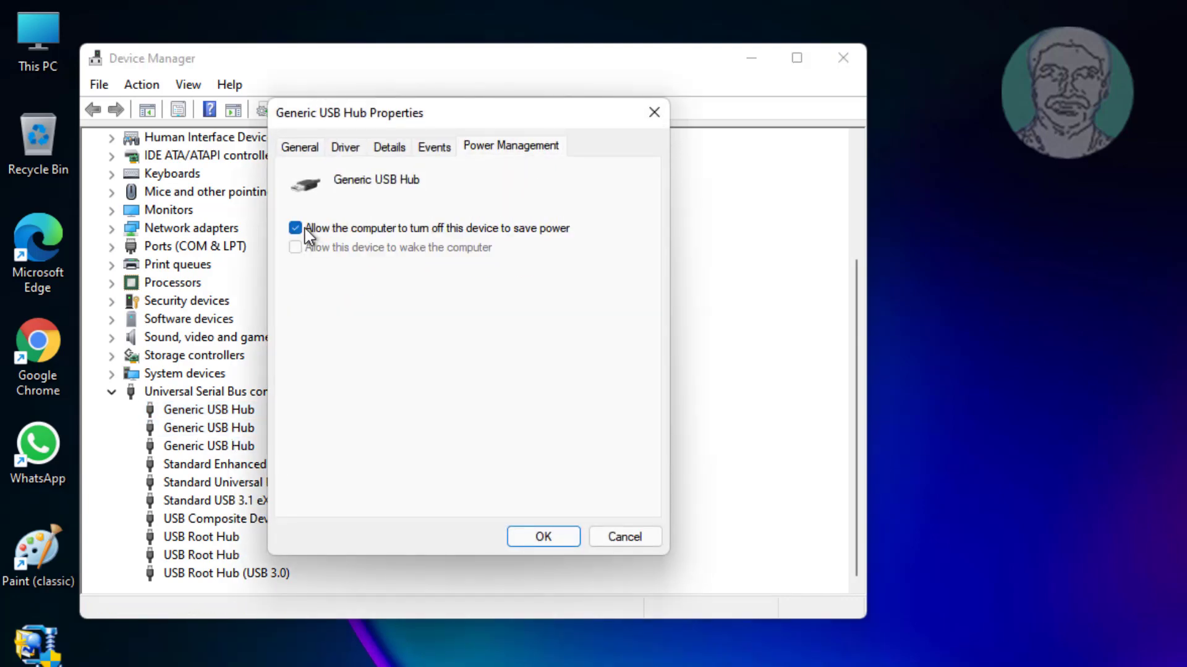
pyautogui.click(295, 228)
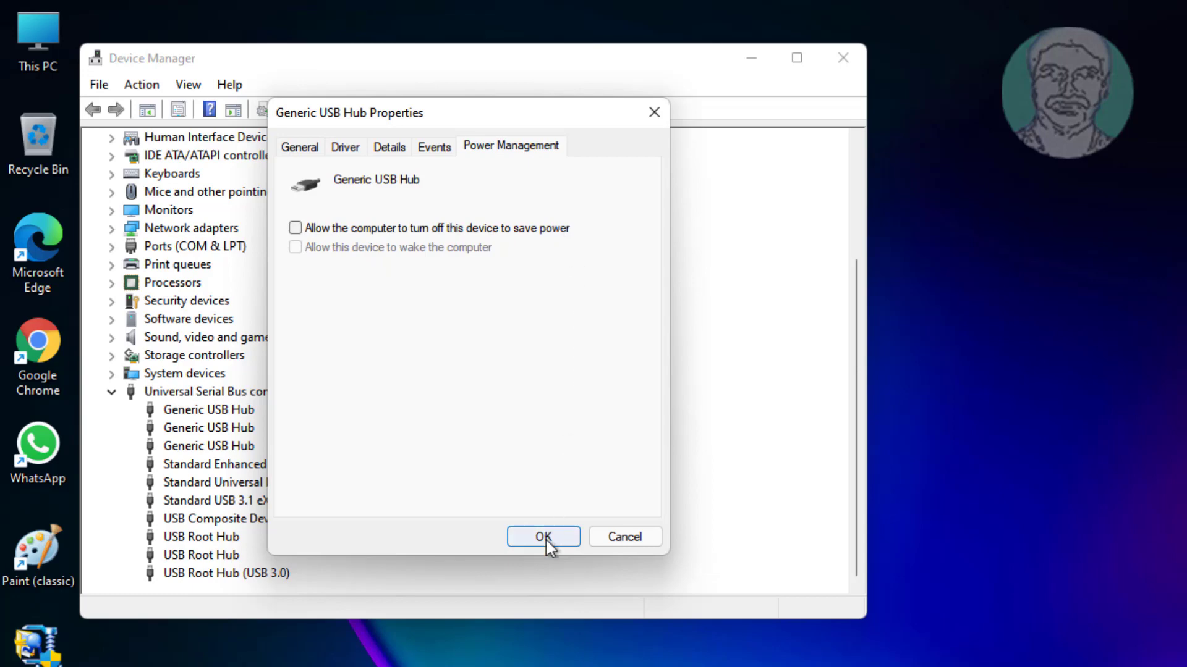
pyautogui.click(542, 536)
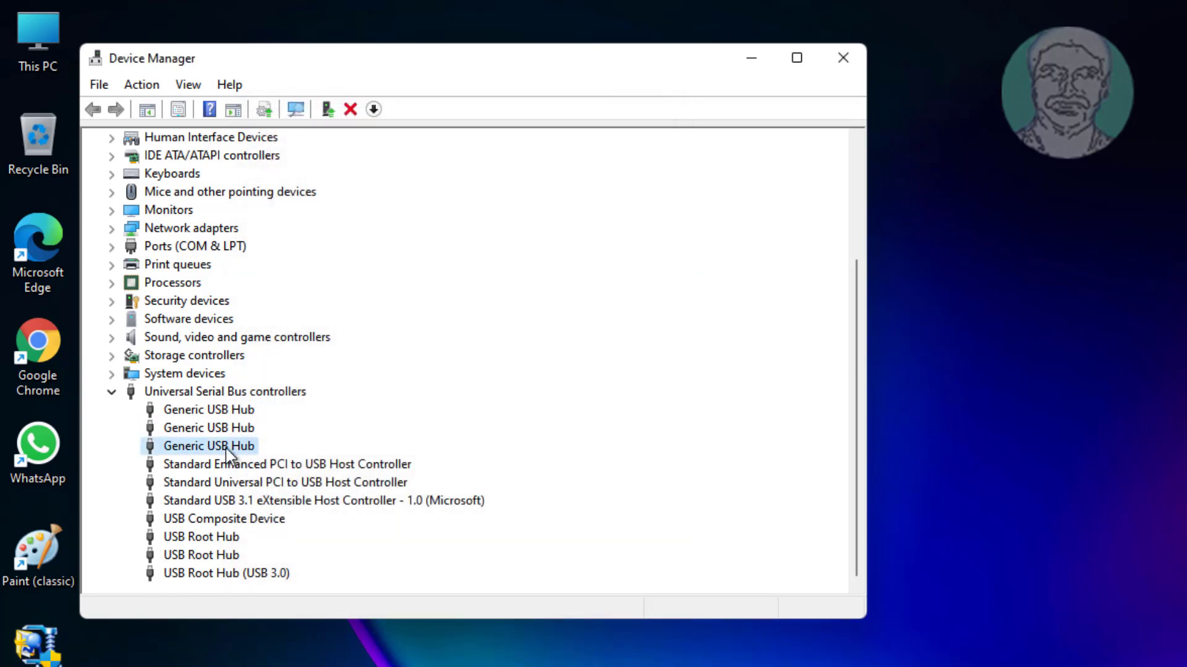
# Step: Uncheck 'Allow the computer to turn off this device' for the third Generic USB Hub
pyautogui.rightClick(209, 446)
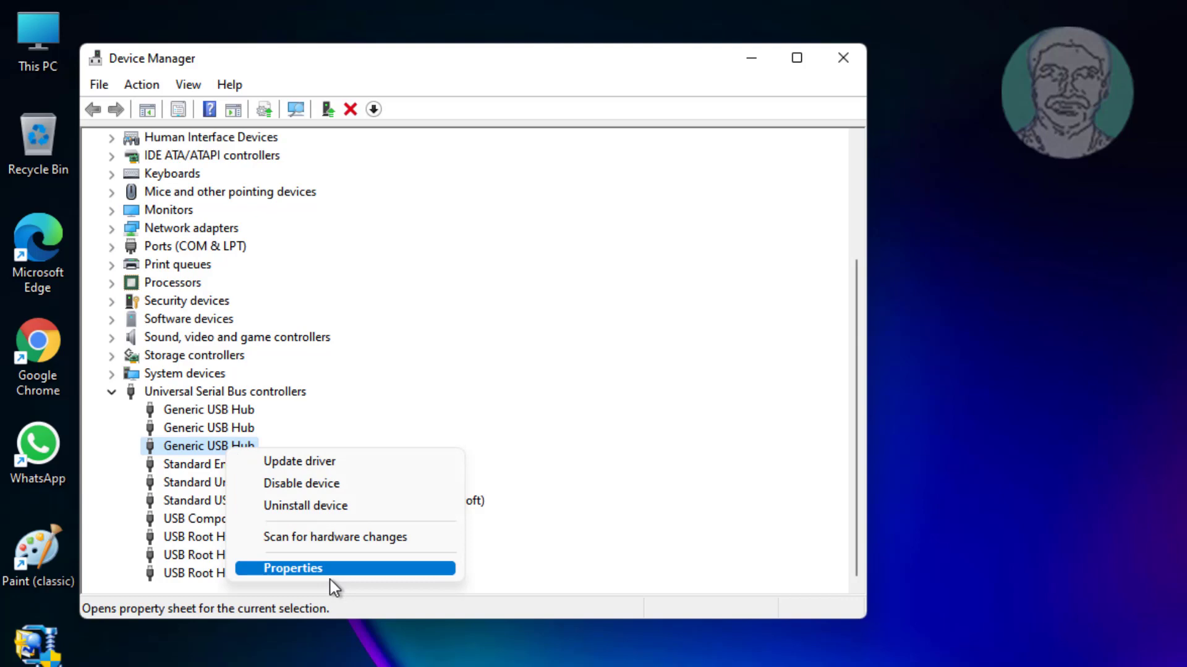
pyautogui.click(293, 567)
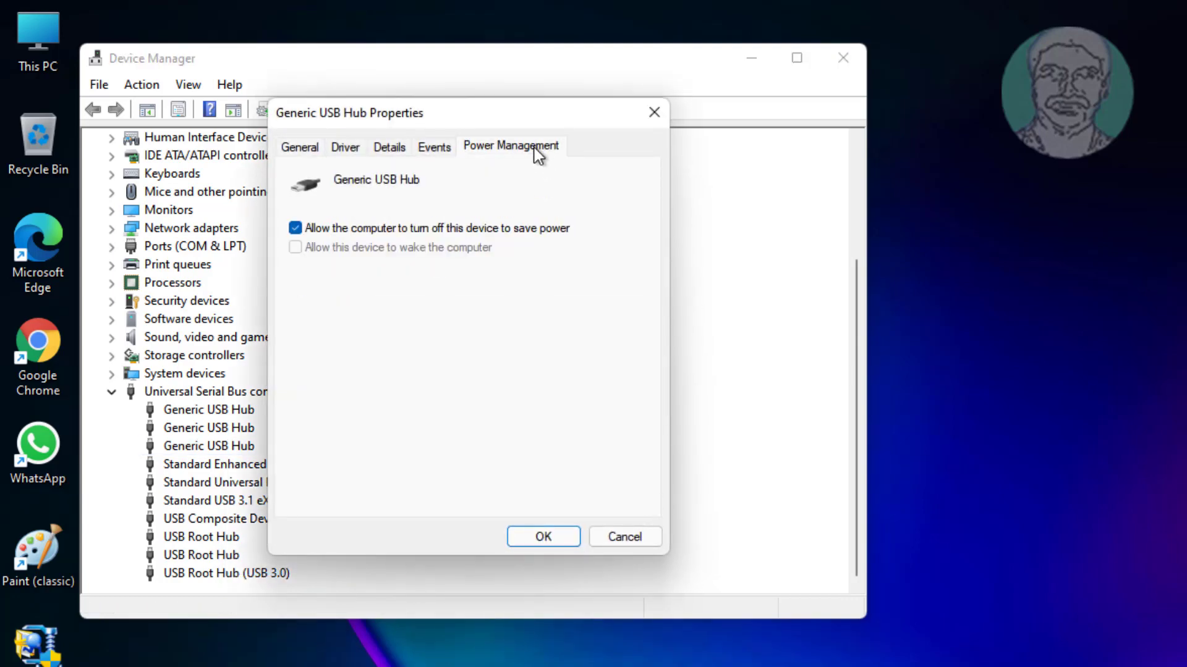
pyautogui.click(295, 228)
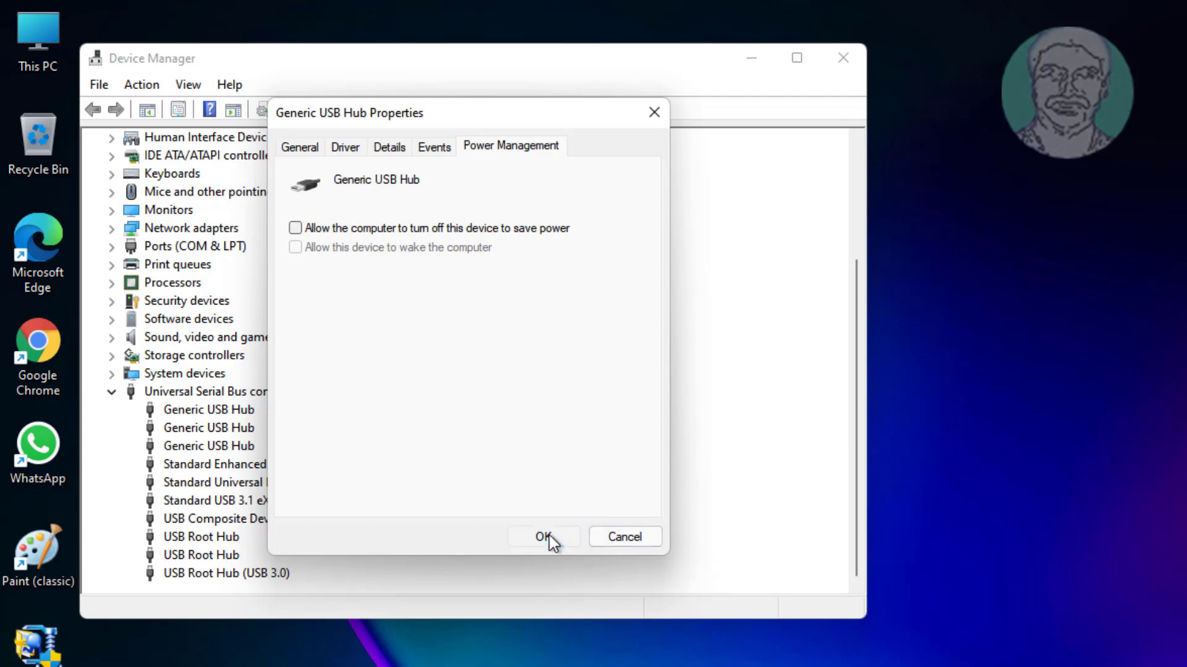
pyautogui.click(542, 536)
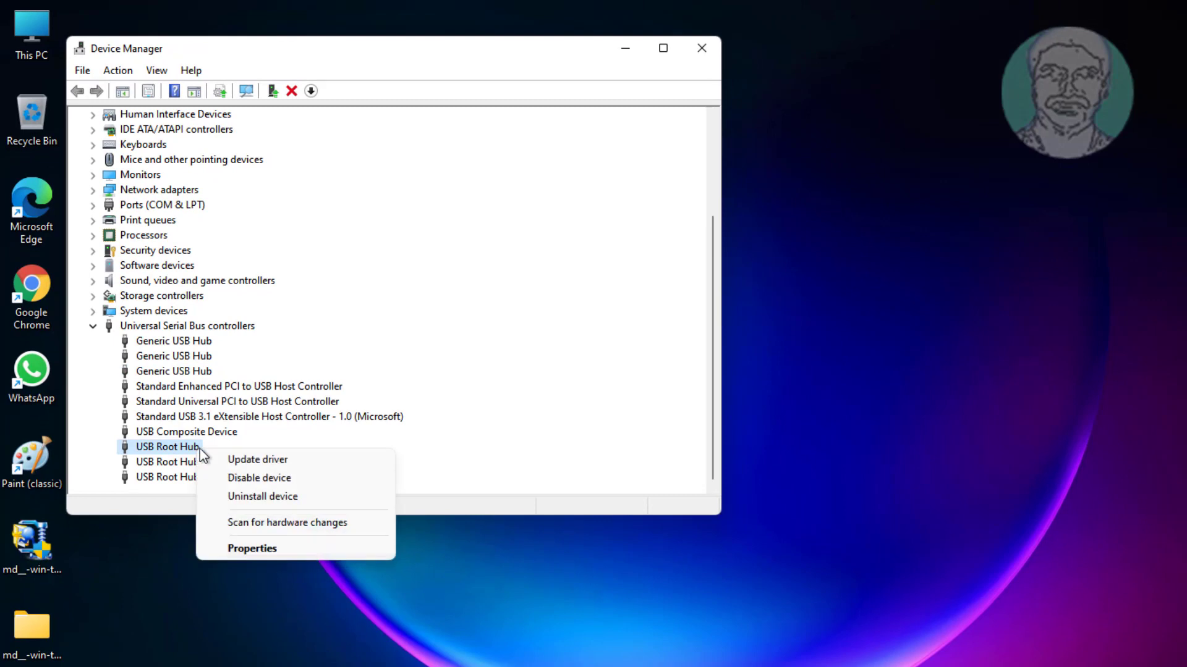
# Step: Disable the power-saving shutoff in Power Management for the first and second USB Root Hubs
pyautogui.click(252, 548)
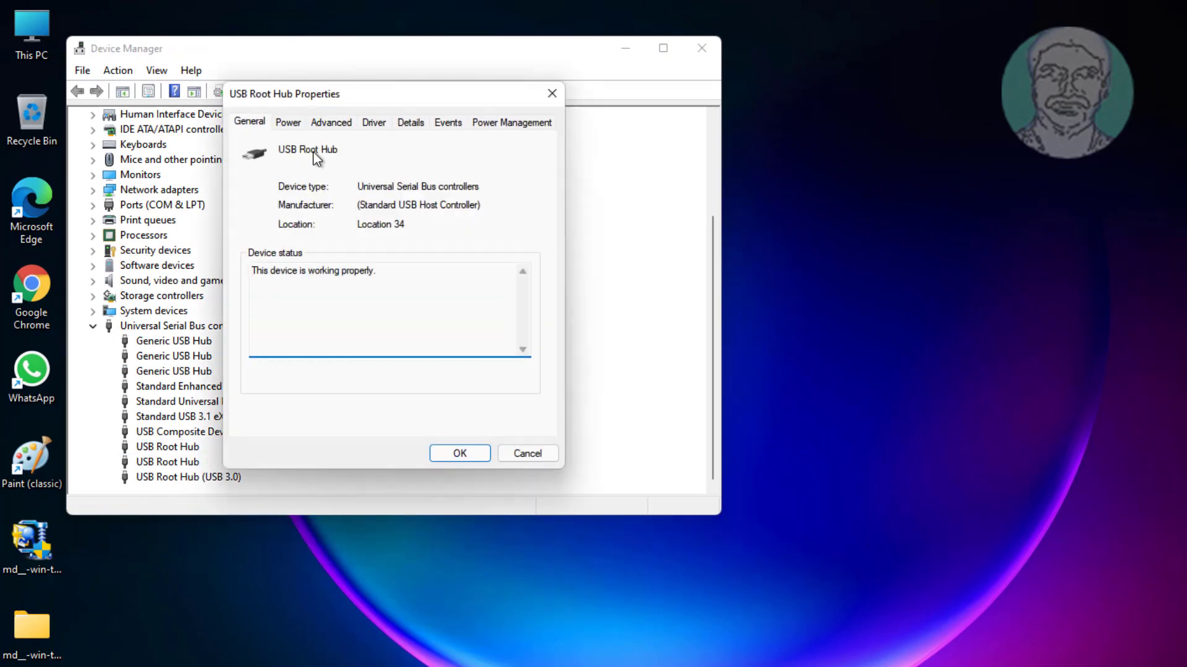
pyautogui.click(511, 122)
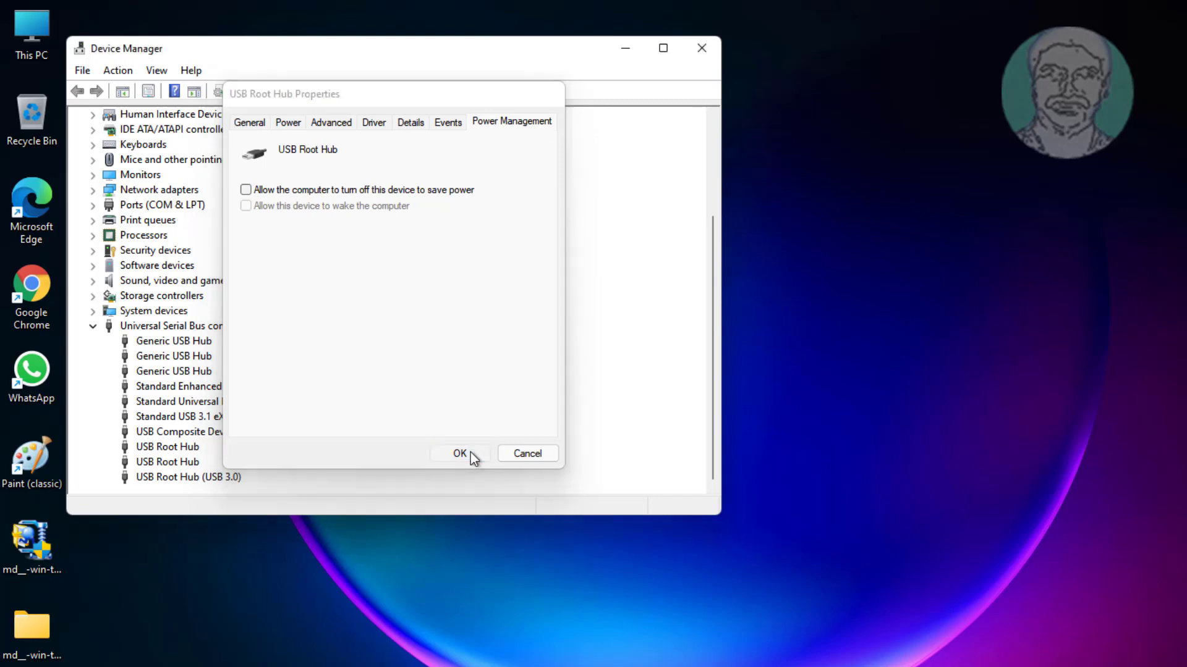
pyautogui.click(459, 453)
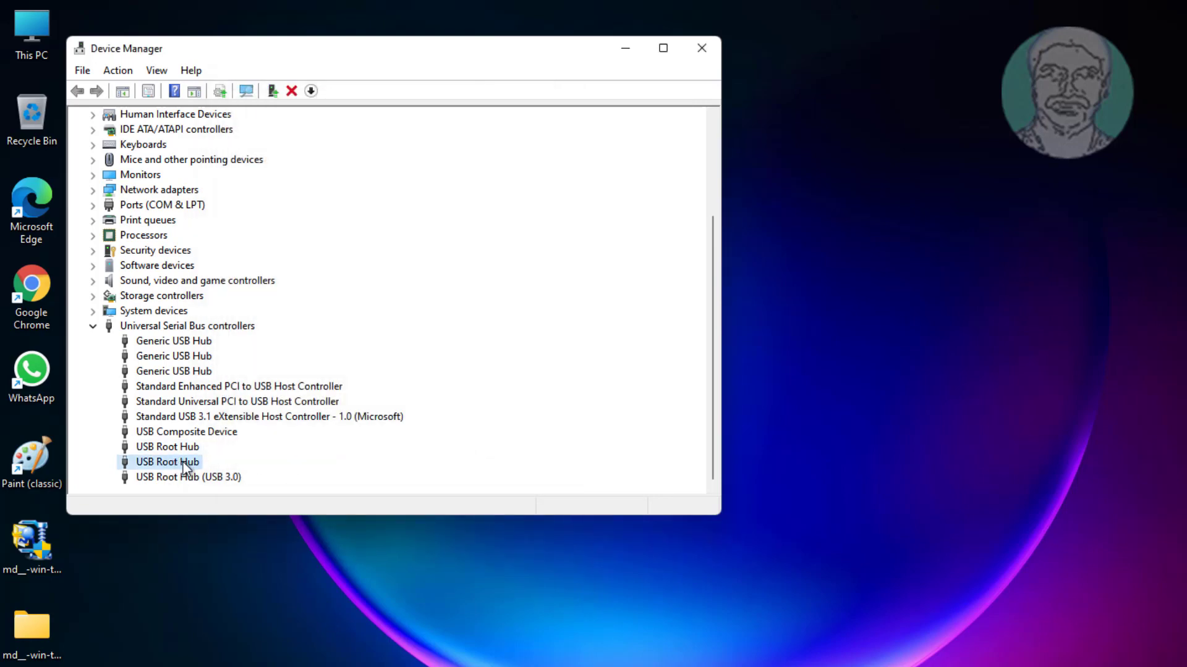
pyautogui.rightClick(167, 462)
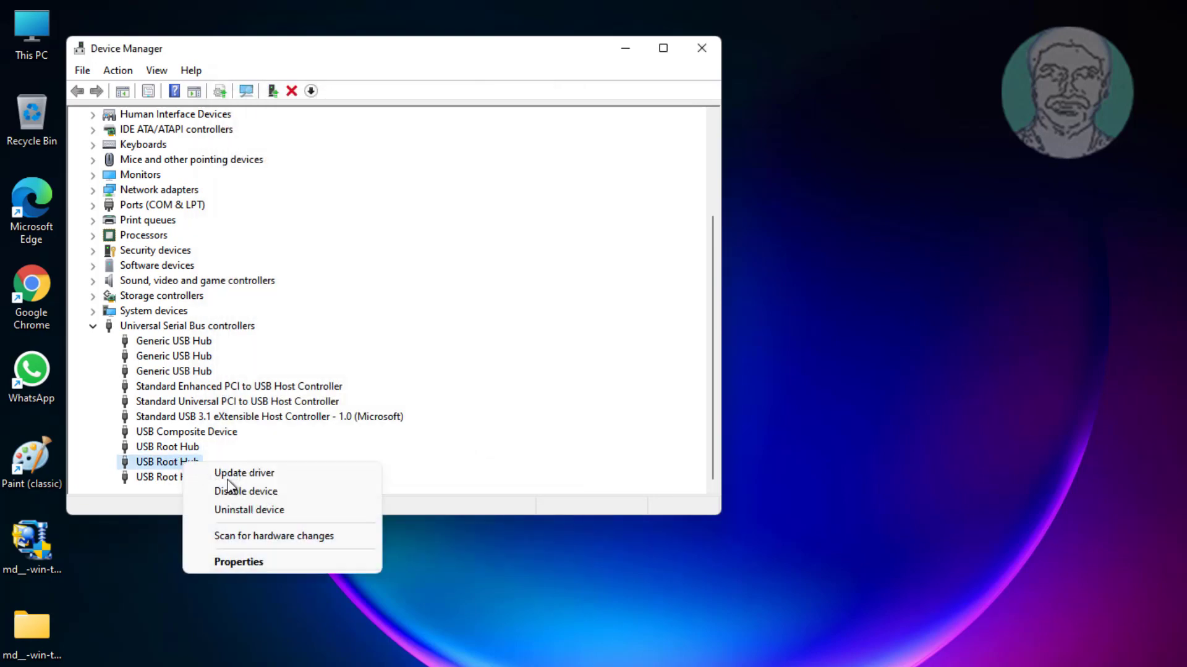
pyautogui.click(238, 561)
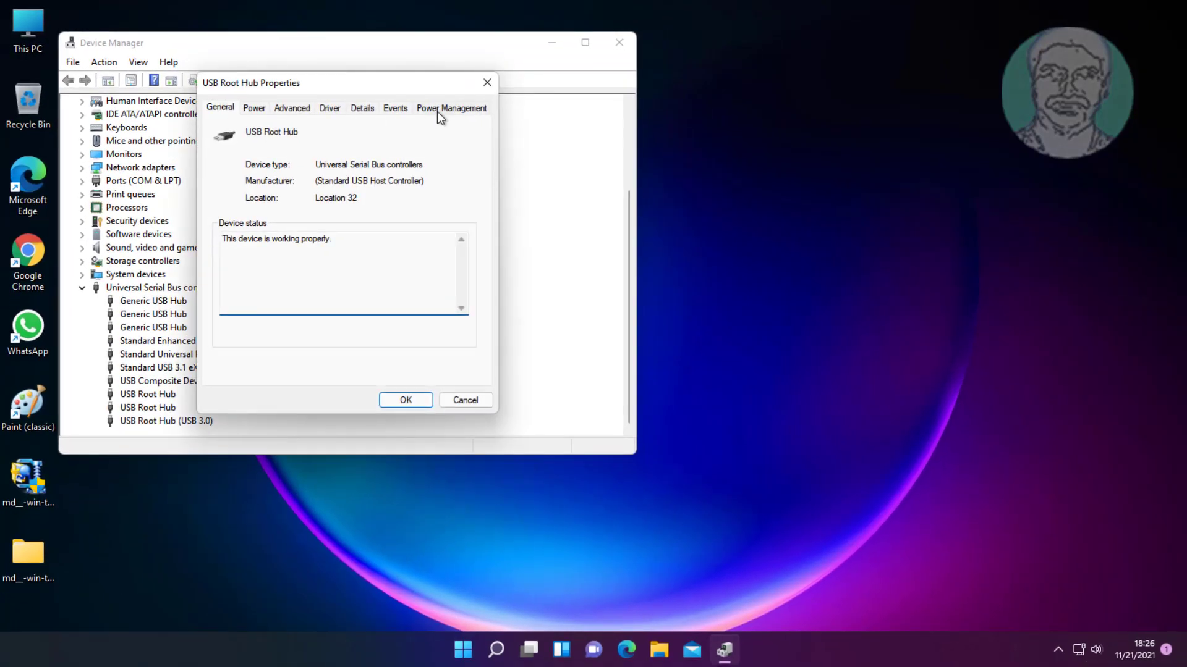
pyautogui.click(451, 107)
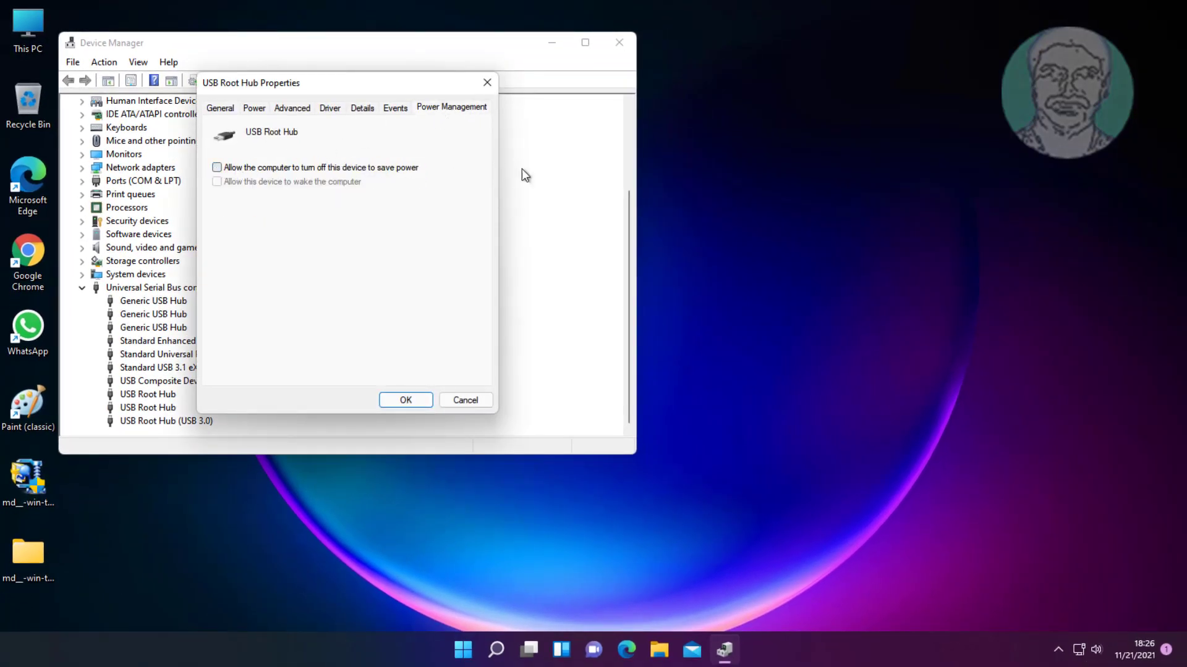
pyautogui.click(405, 400)
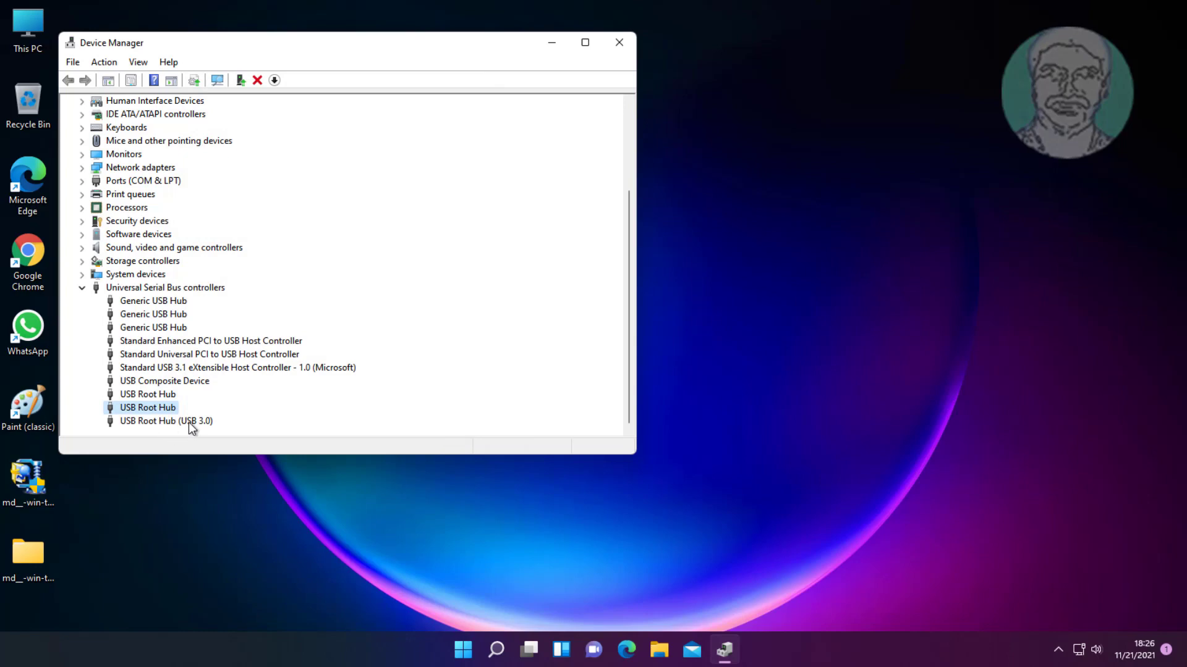
# Step: Turn off the power-saving shutoff for USB Root Hub (USB 3.0)
pyautogui.rightClick(166, 421)
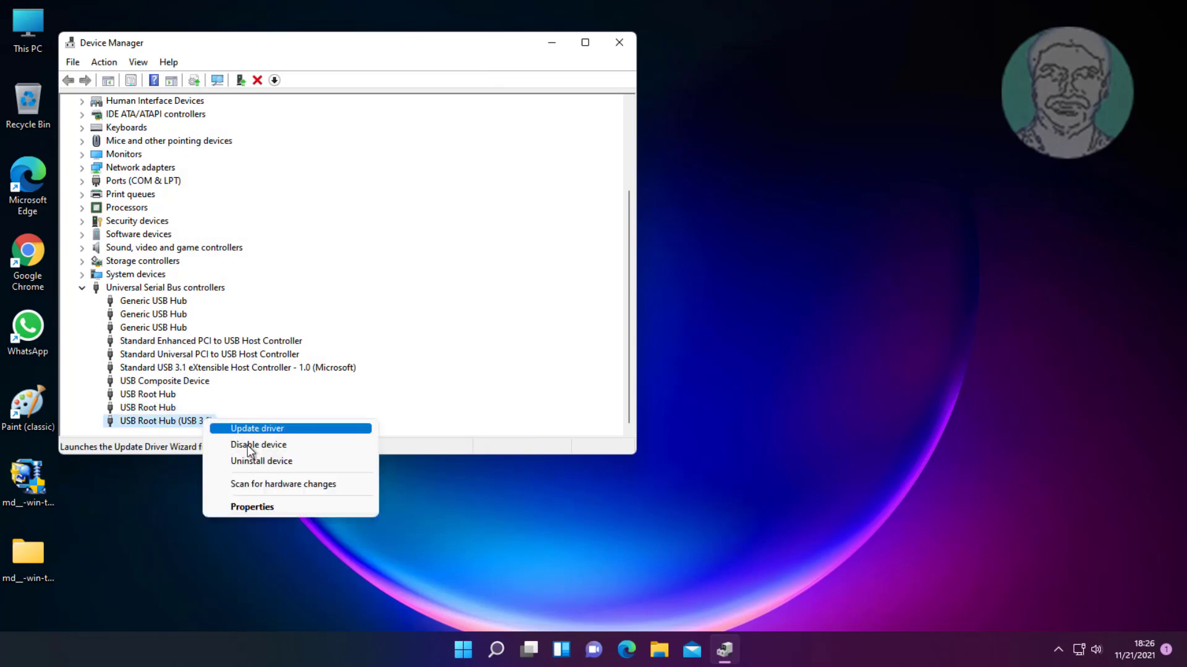
pyautogui.click(252, 507)
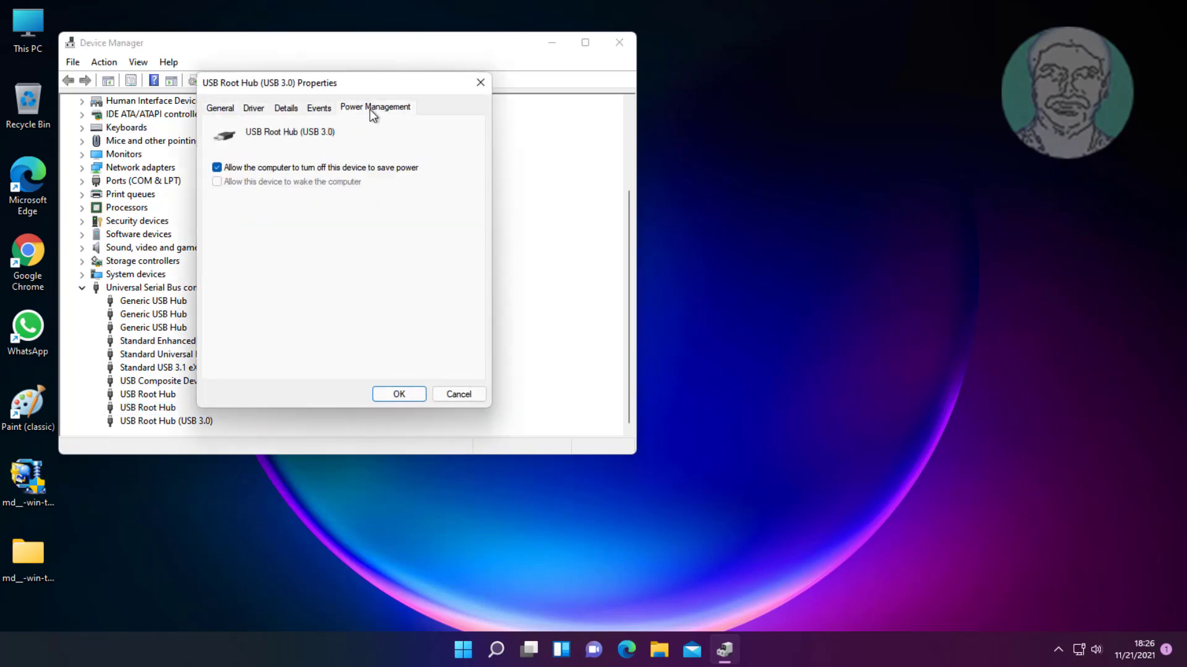
pyautogui.click(217, 168)
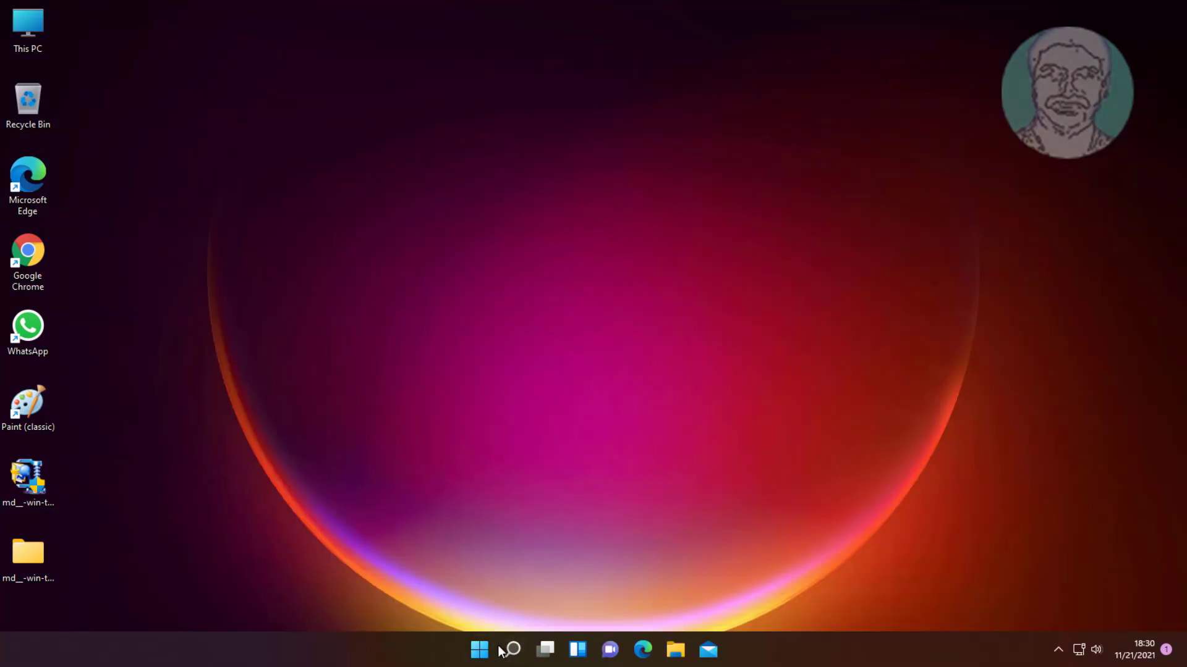
# Step: Reopen Device Manager by searching 'devi' in Windows Search
pyautogui.click(510, 649)
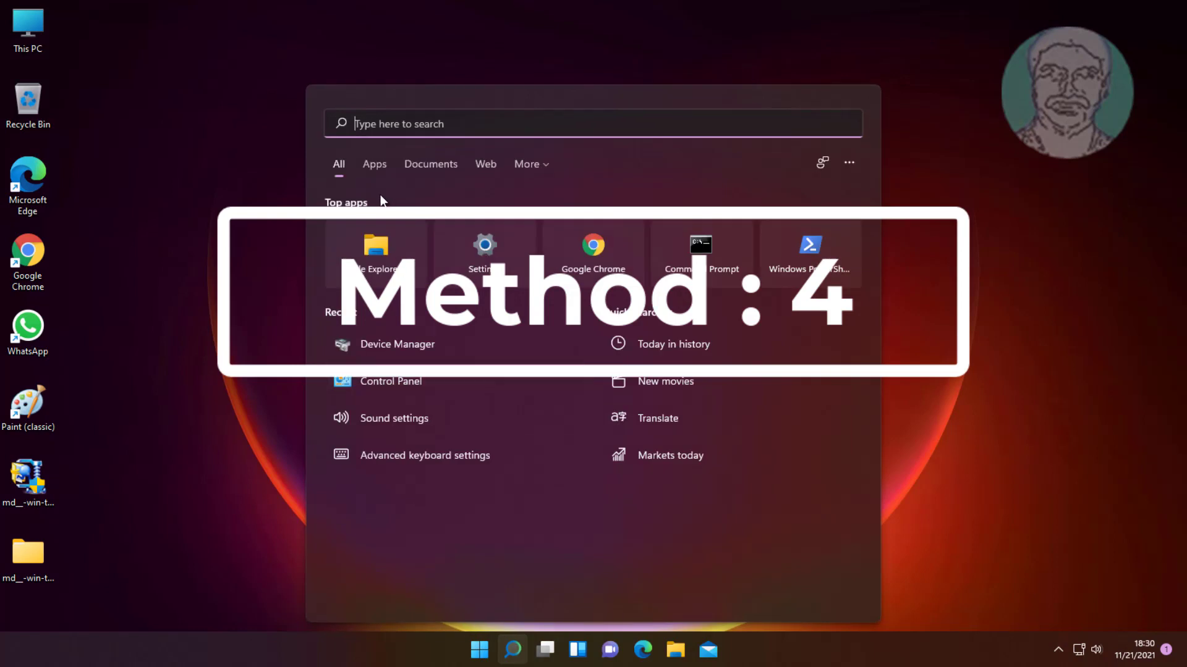
pyautogui.write('device manager')
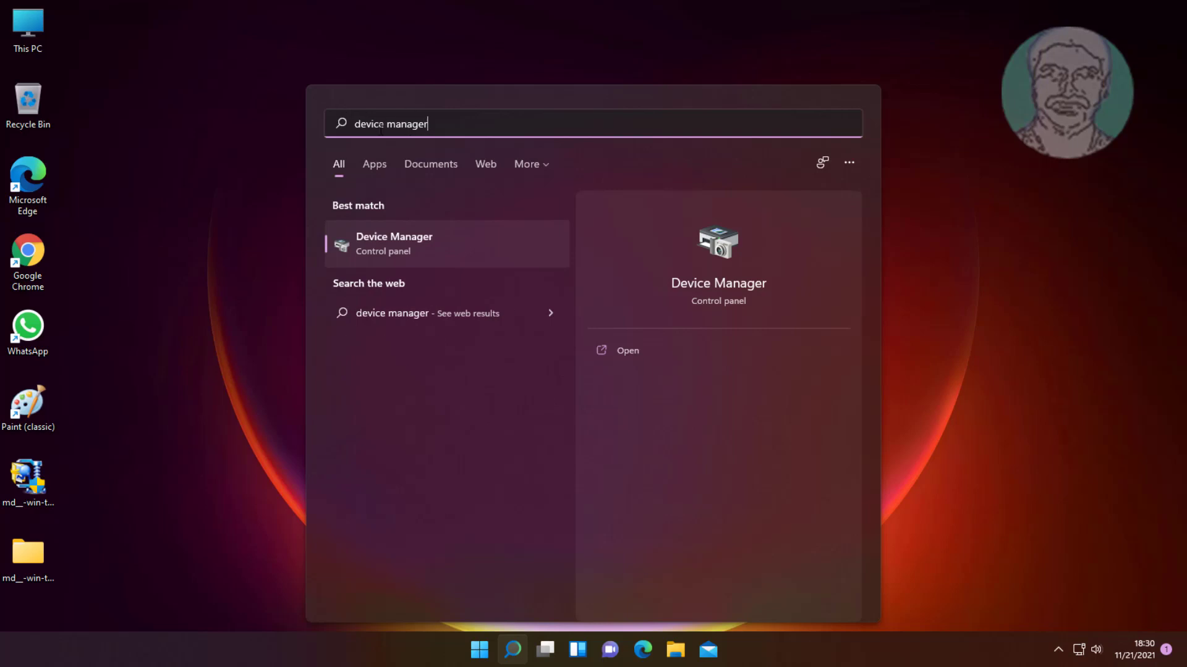
pyautogui.click(394, 243)
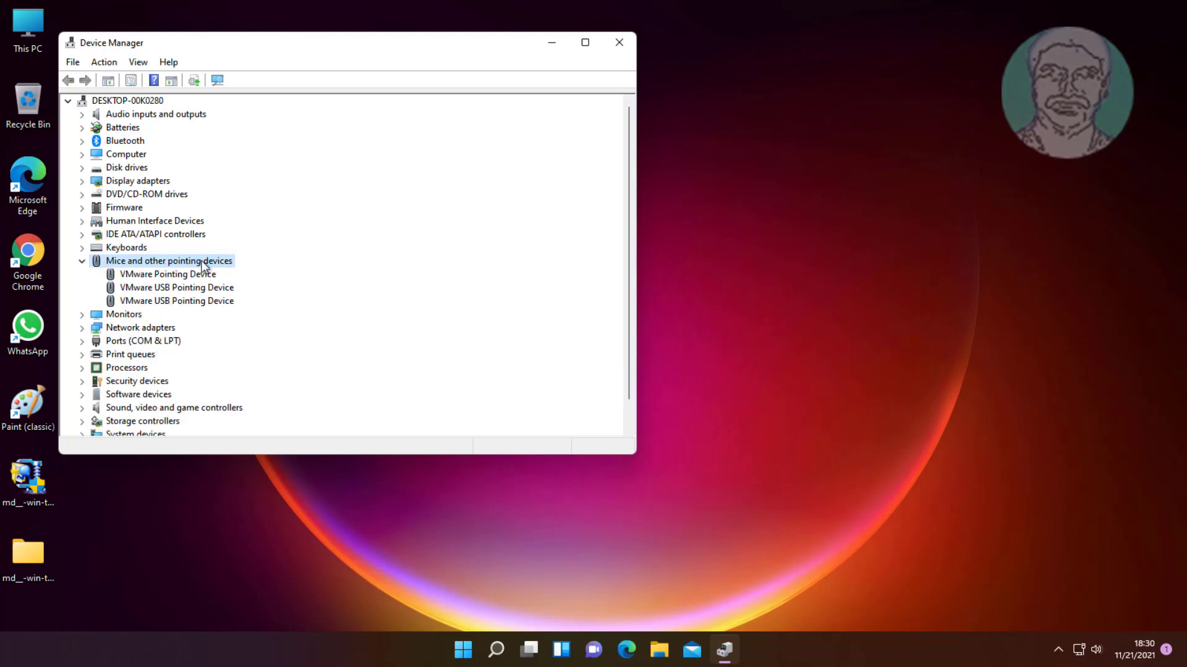
# Step: Auto-search a VMware Pointing Device driver update, then continue the search on Windows Update
pyautogui.click(167, 274)
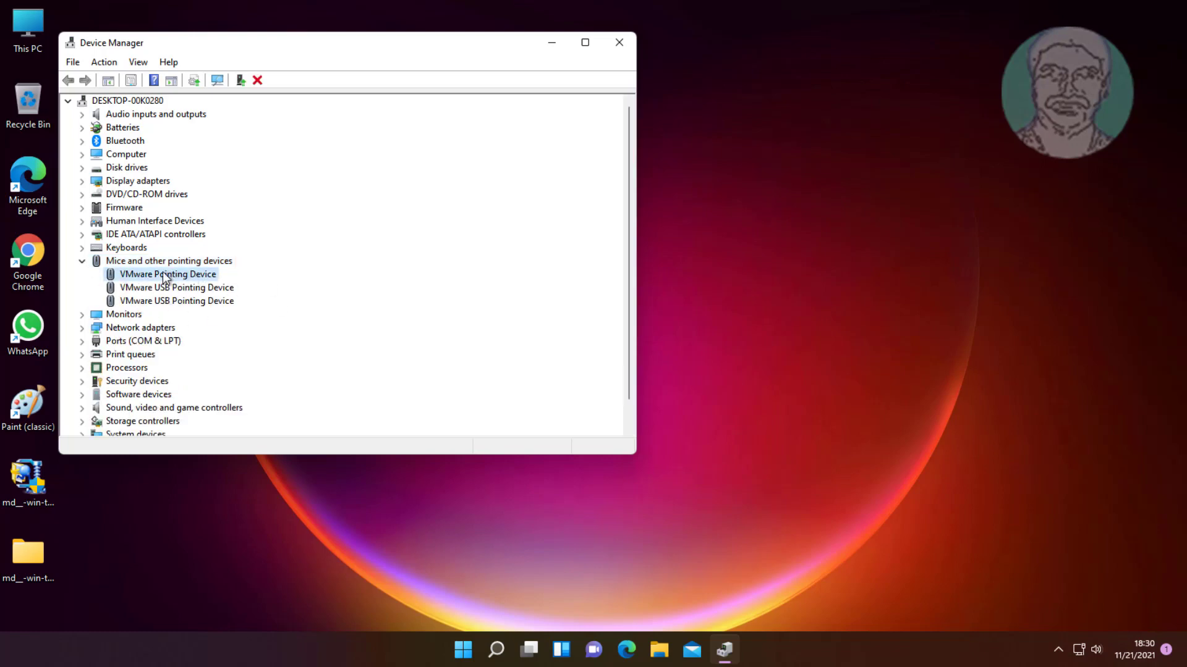
pyautogui.rightClick(168, 274)
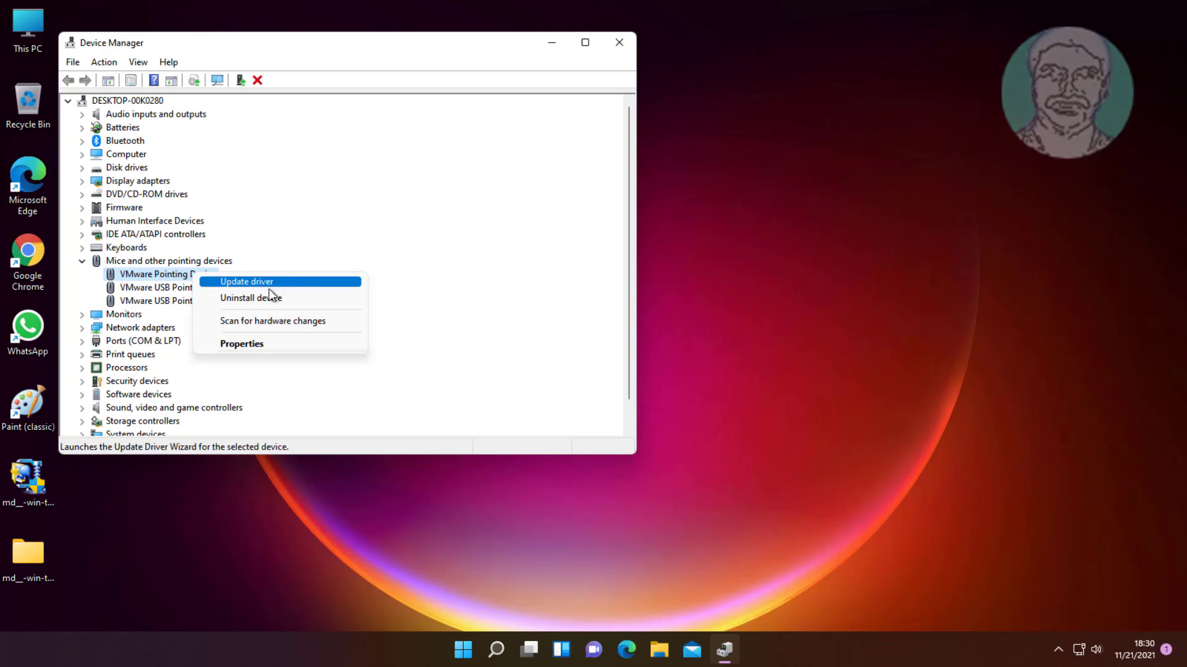
pyautogui.click(246, 282)
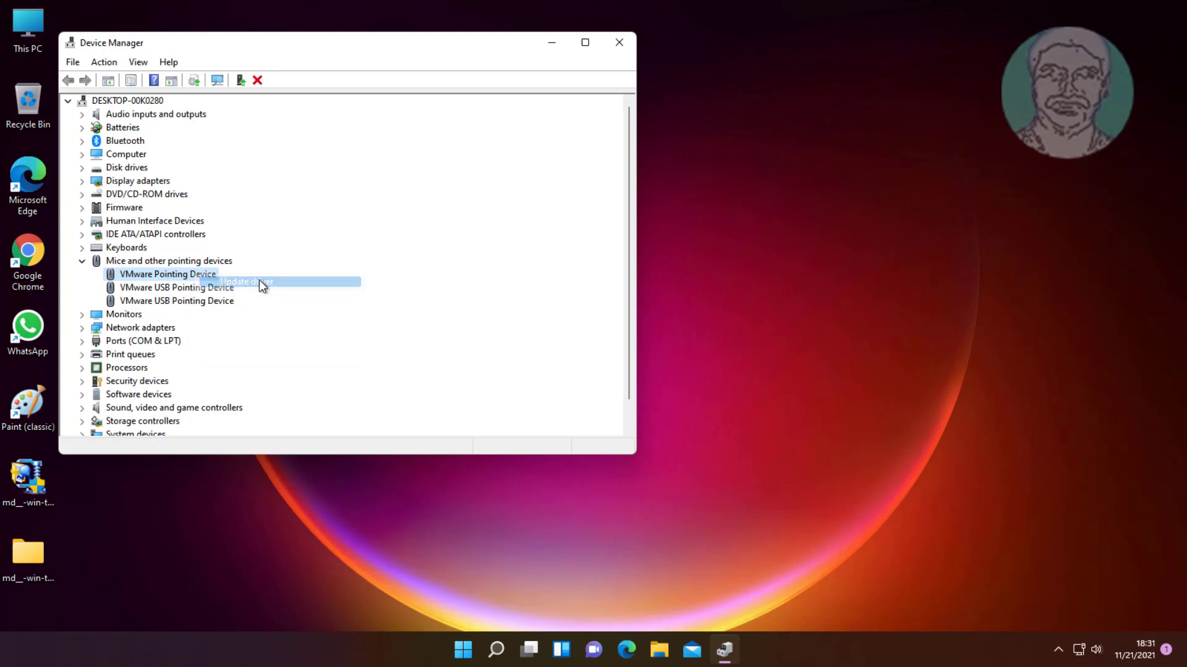
pyautogui.click(243, 281)
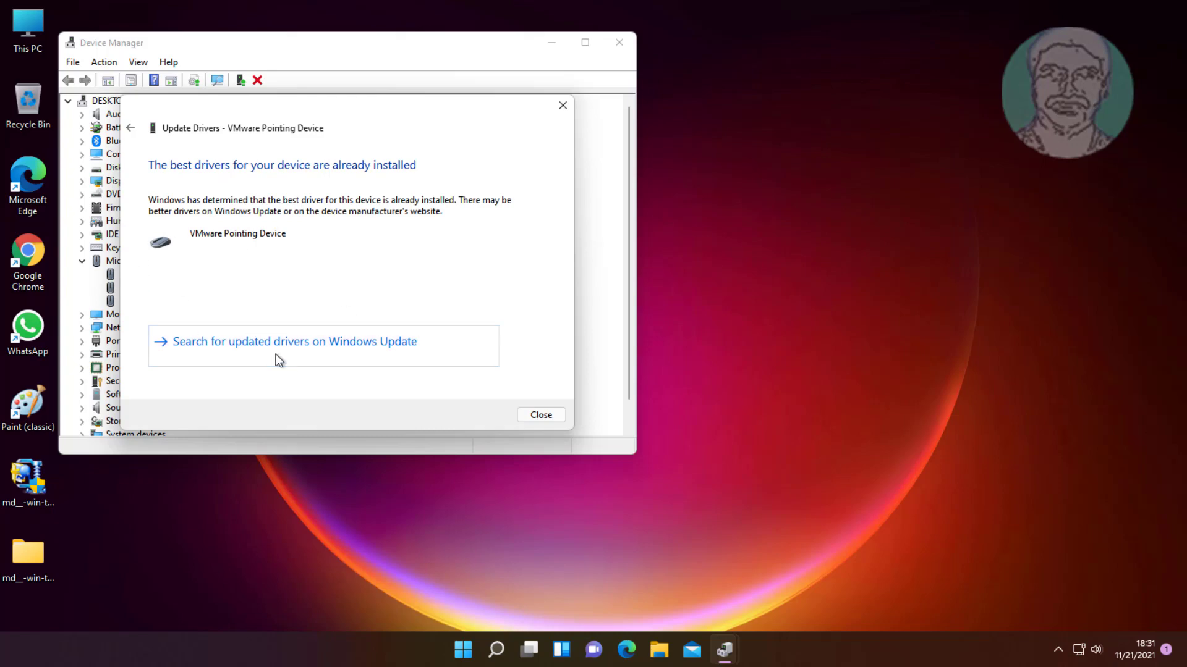
pyautogui.moveTo(314, 350)
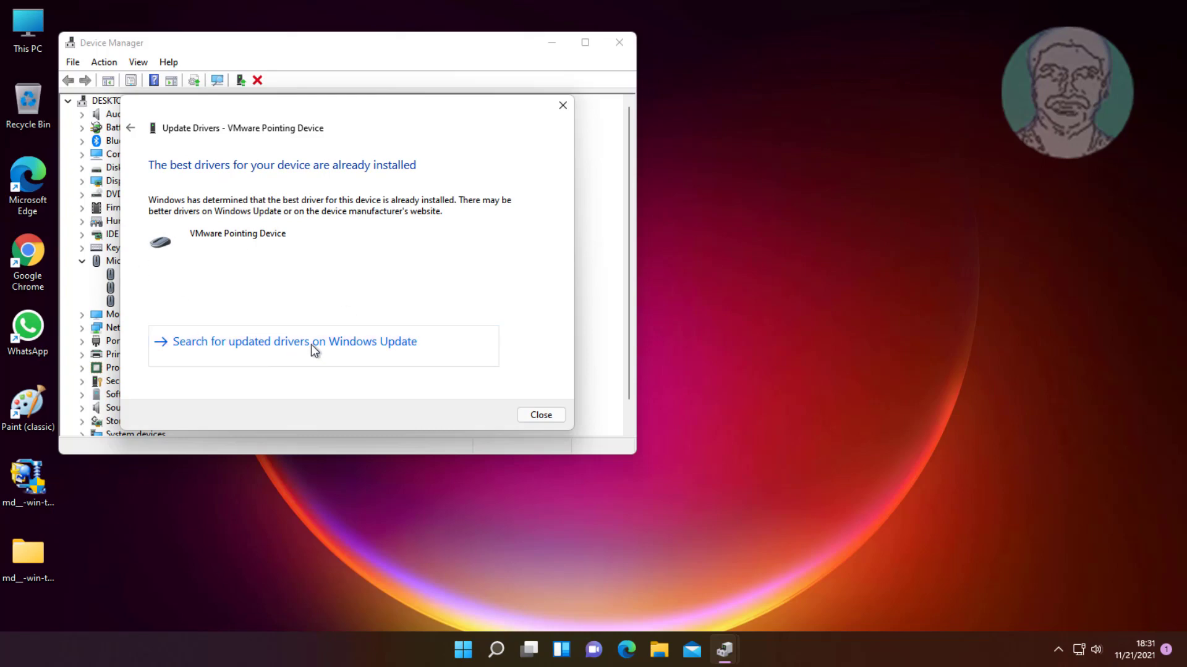
pyautogui.click(541, 415)
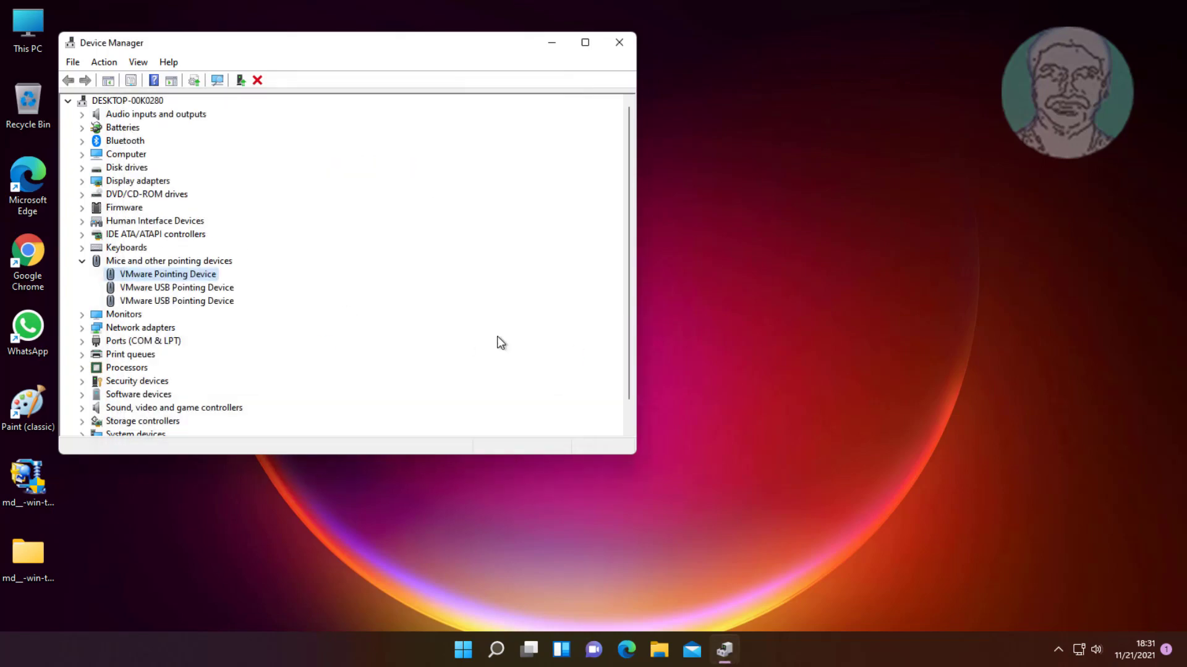
pyautogui.click(739, 650)
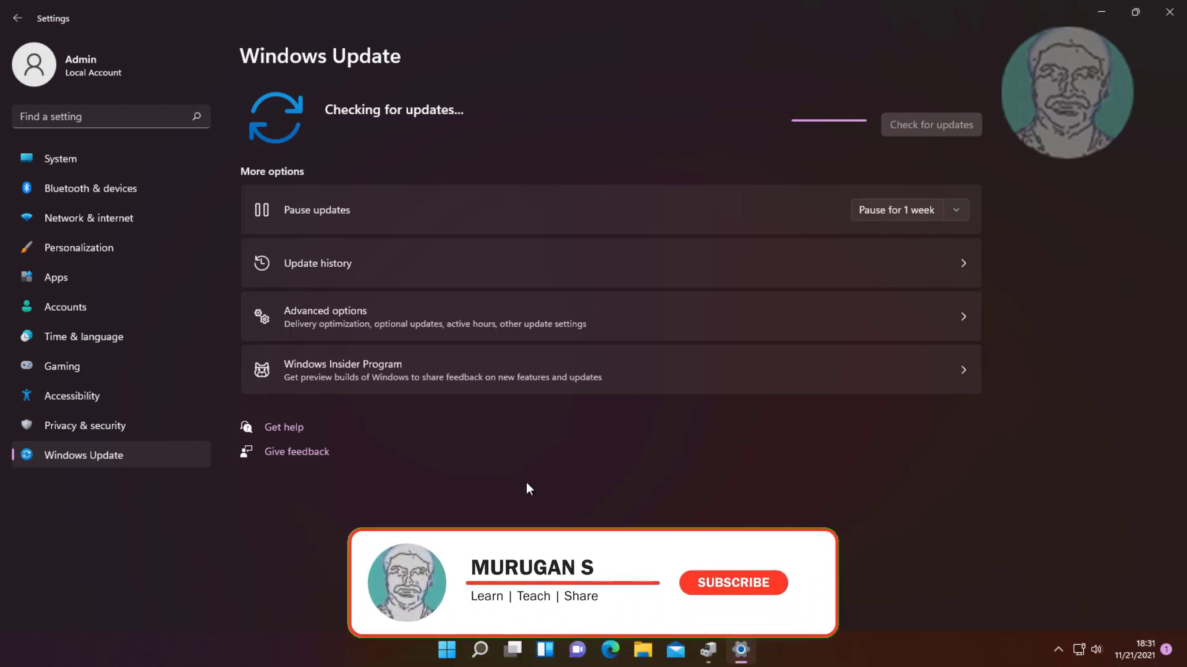
pyautogui.moveTo(745, 590)
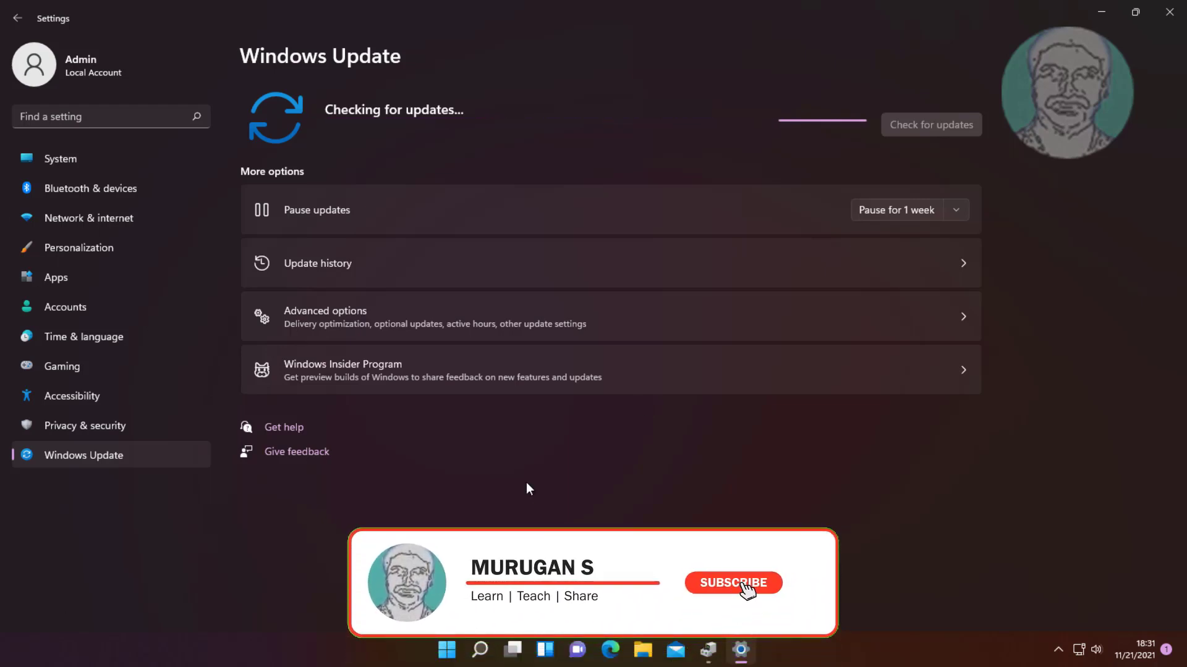
# Step: Leave Windows Update checking for updates and close Settings
pyautogui.click(732, 583)
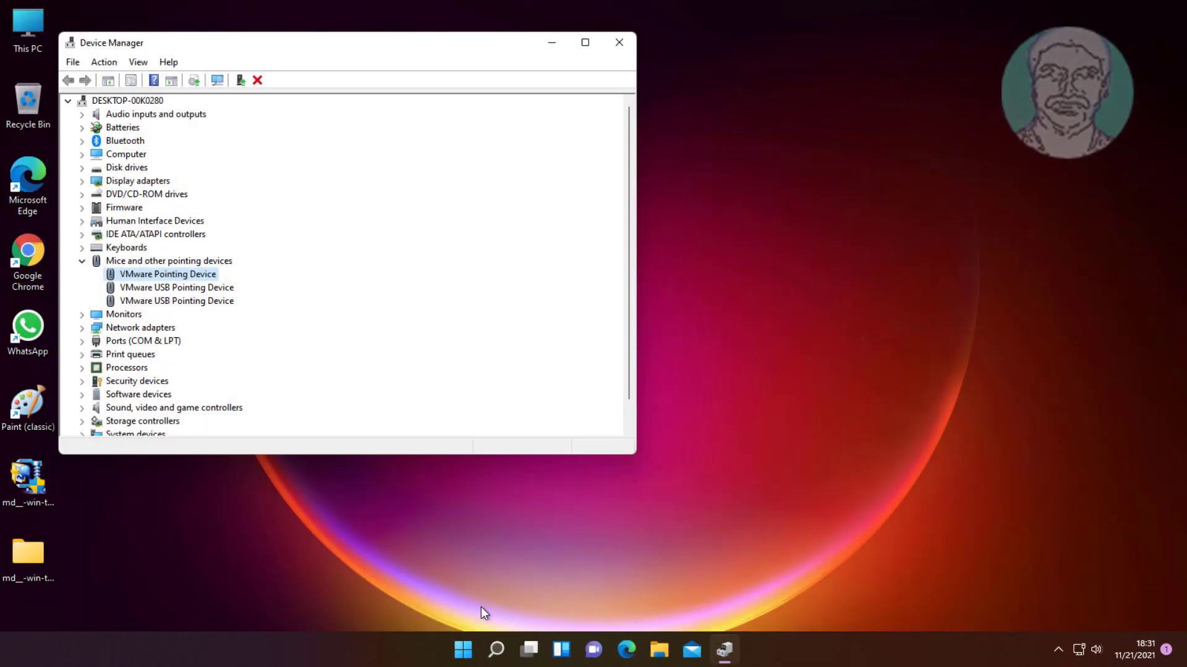
# Step: Close Device Manager and reopen it by searching 'dev' in Windows Search
pyautogui.click(618, 43)
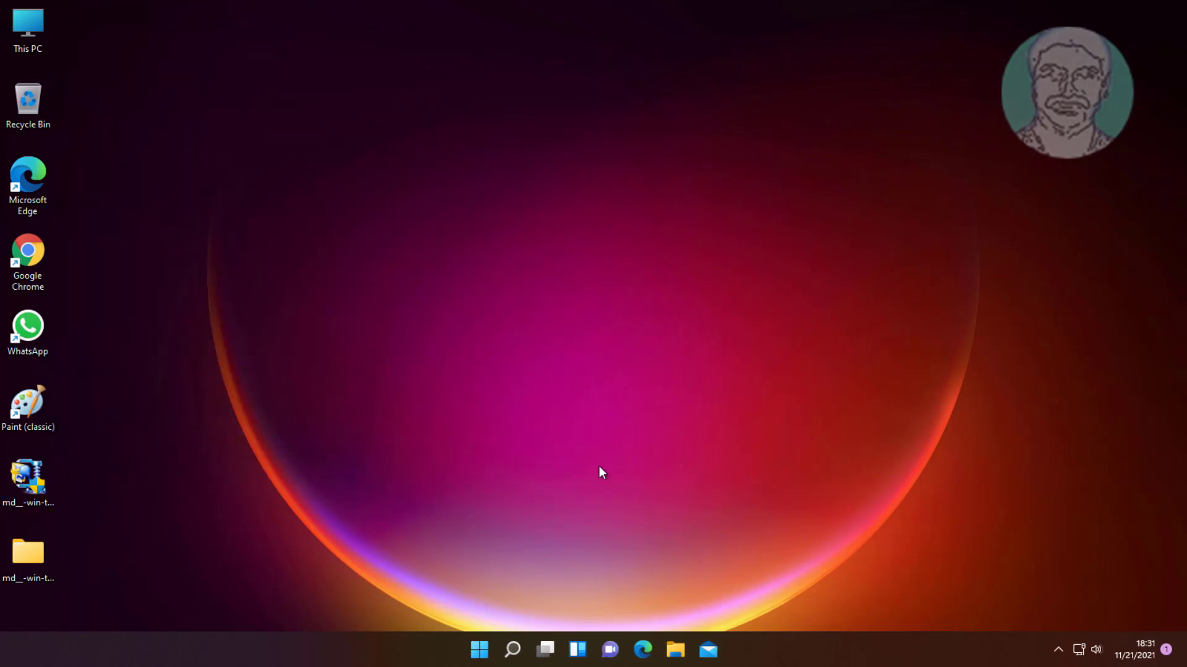
pyautogui.click(511, 650)
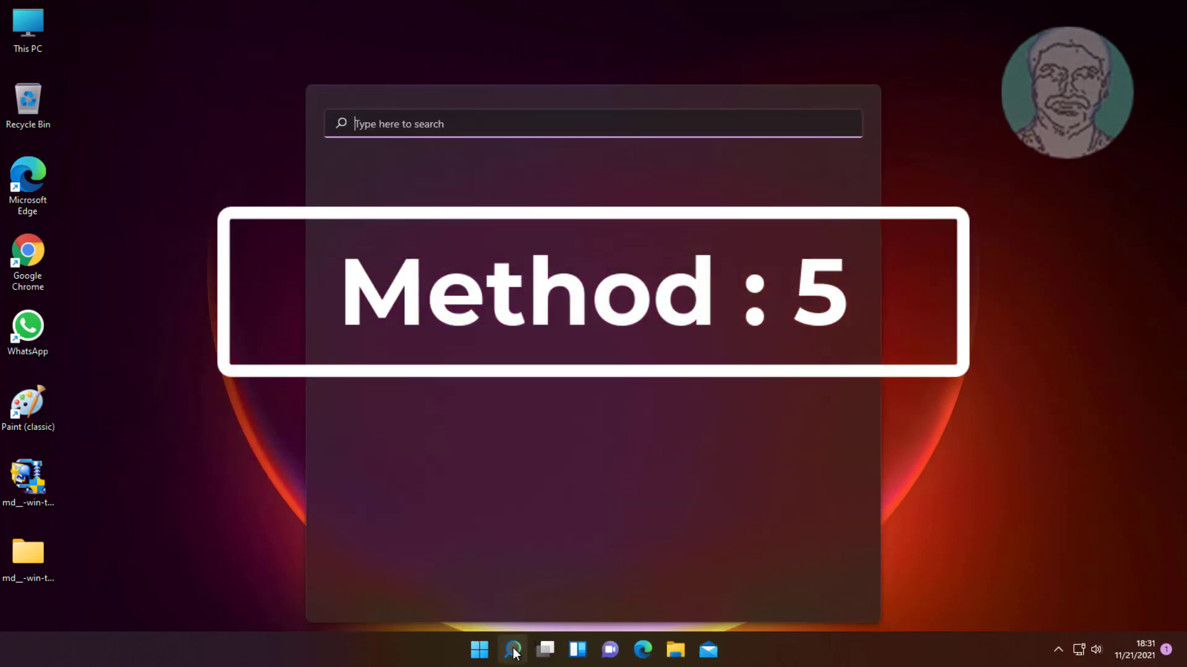
pyautogui.write('device manager')
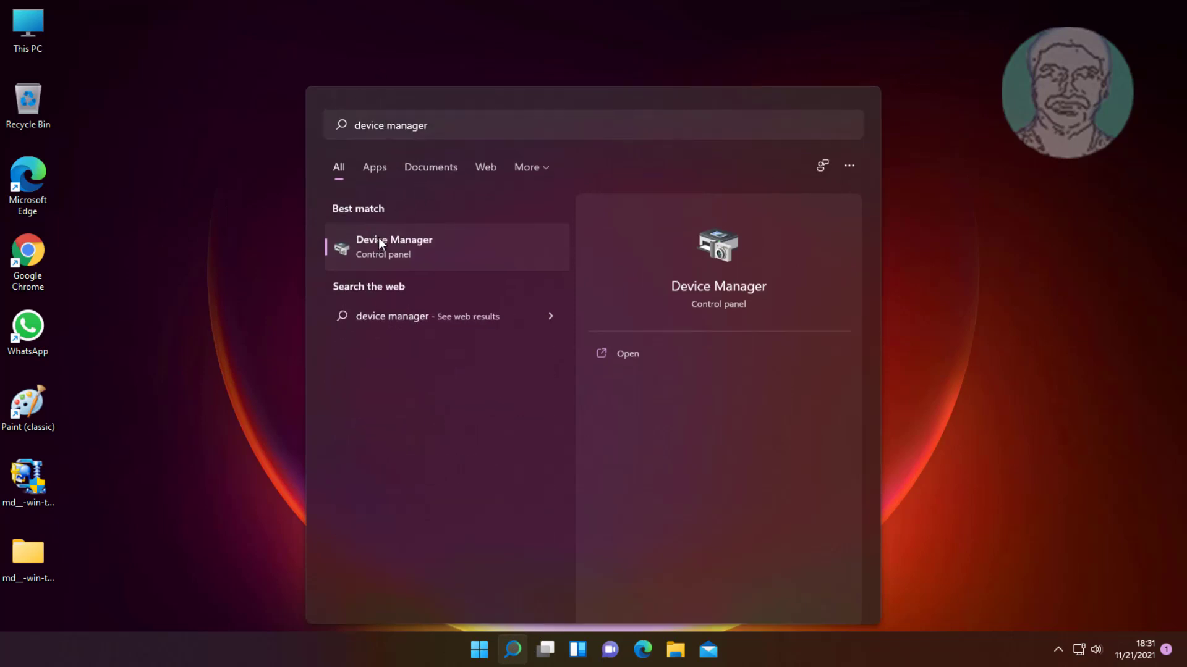
pyautogui.click(394, 246)
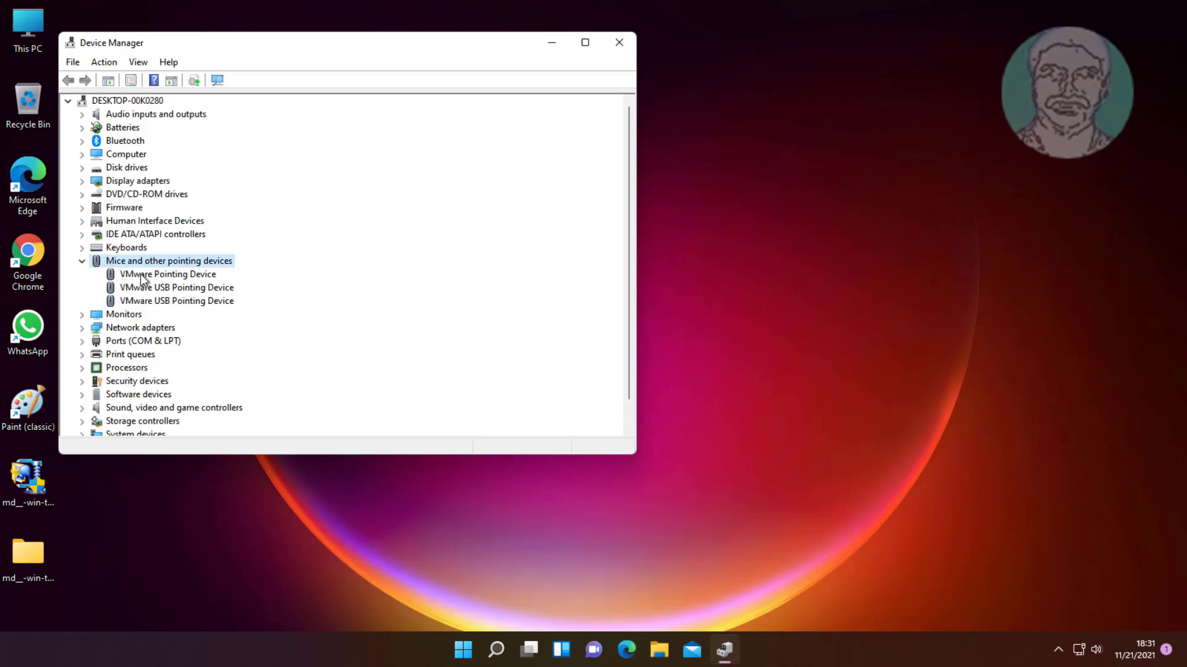
# Step: Uninstall the VMware Pointing Device from Device Manager and confirm the removal
pyautogui.rightClick(169, 273)
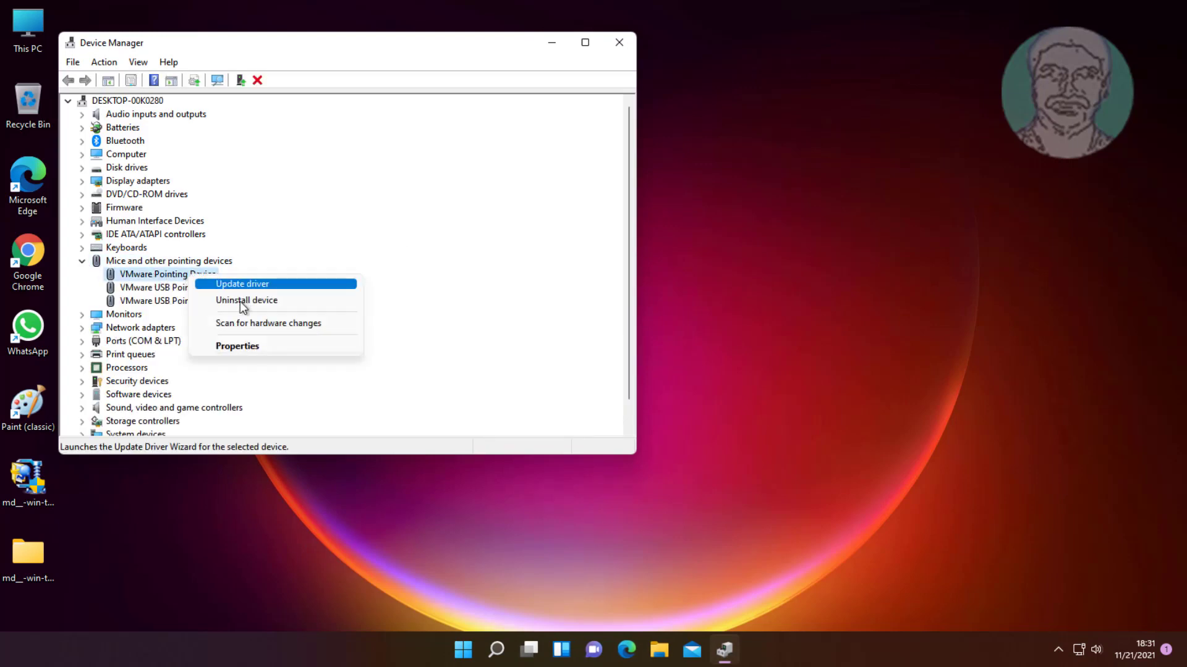
pyautogui.click(247, 300)
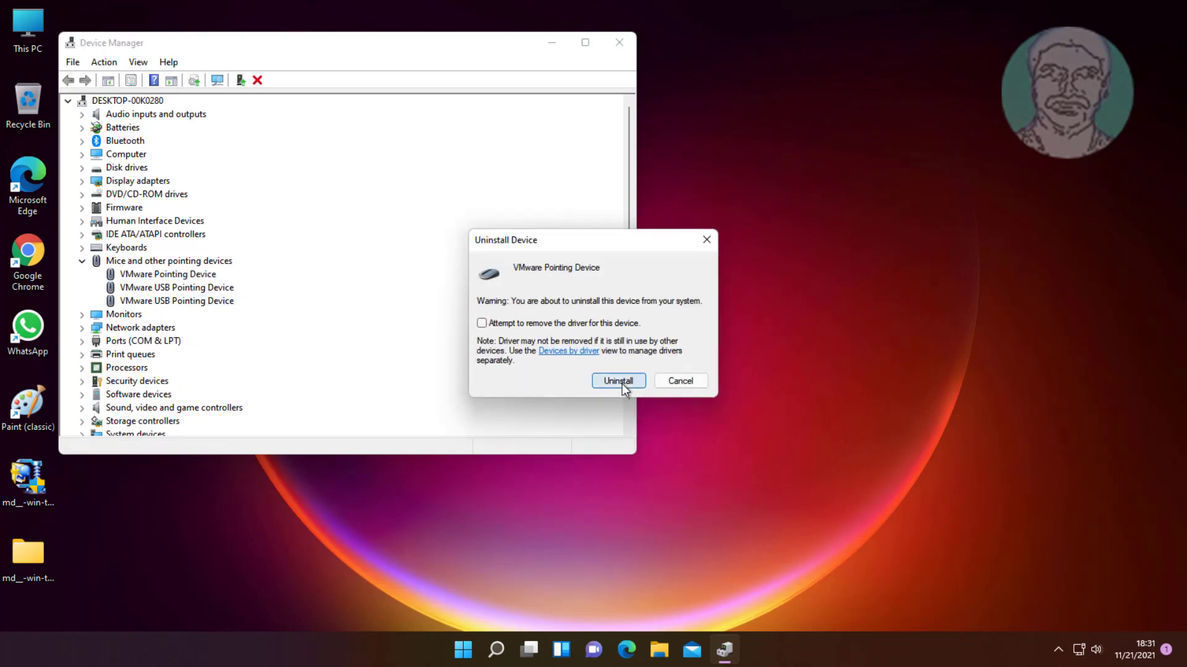
pyautogui.click(618, 381)
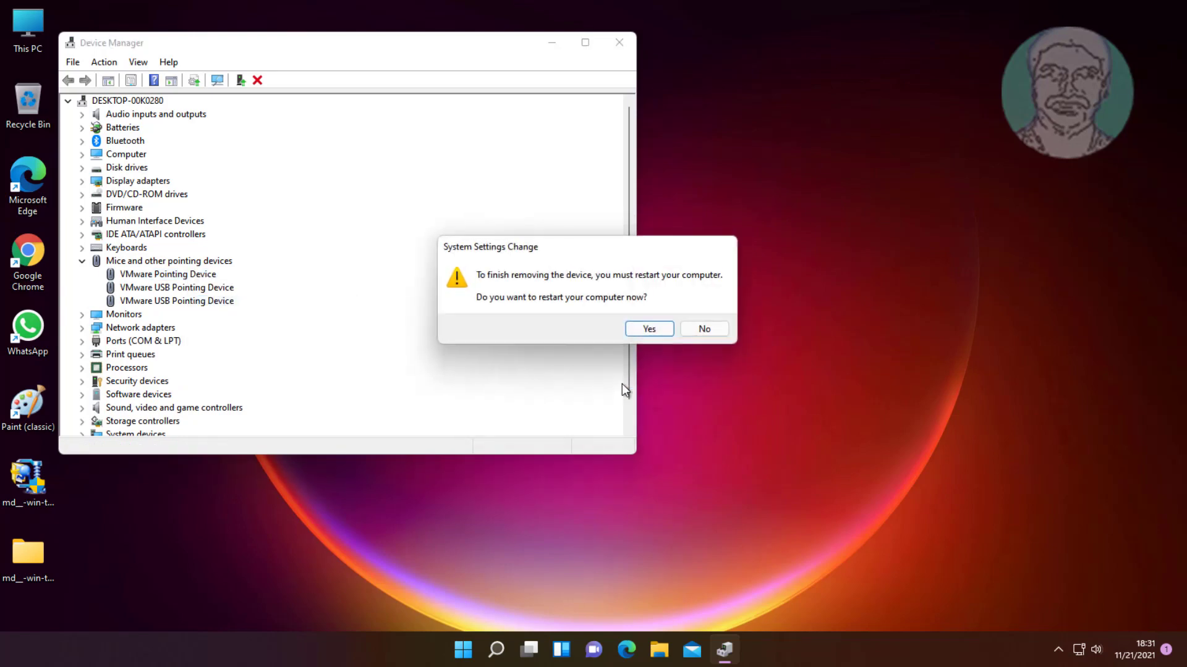